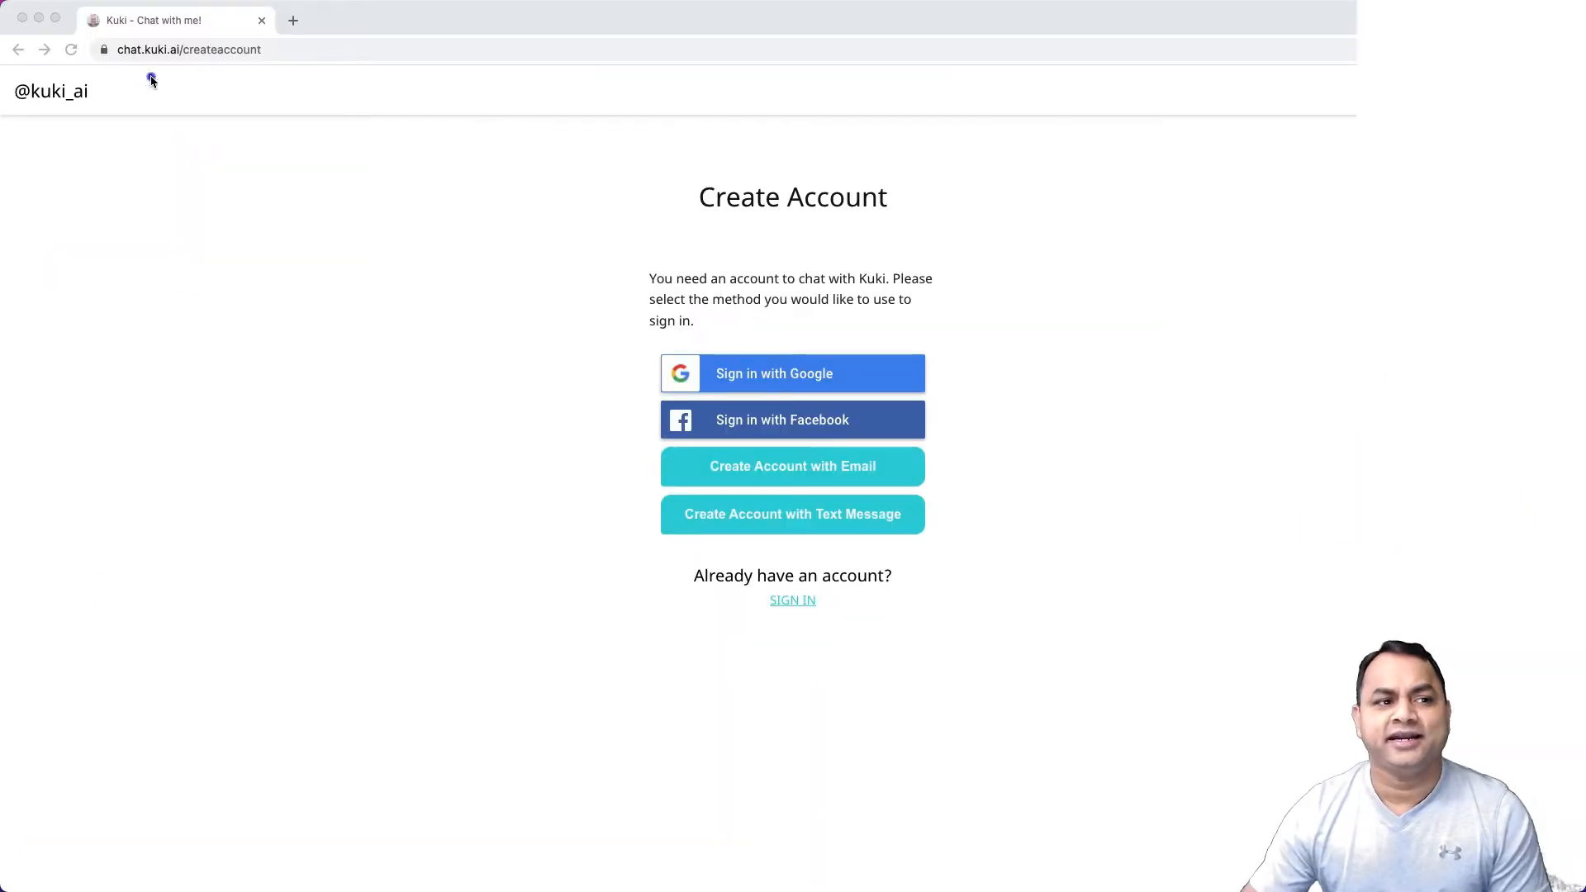
mouse_move(268, 107)
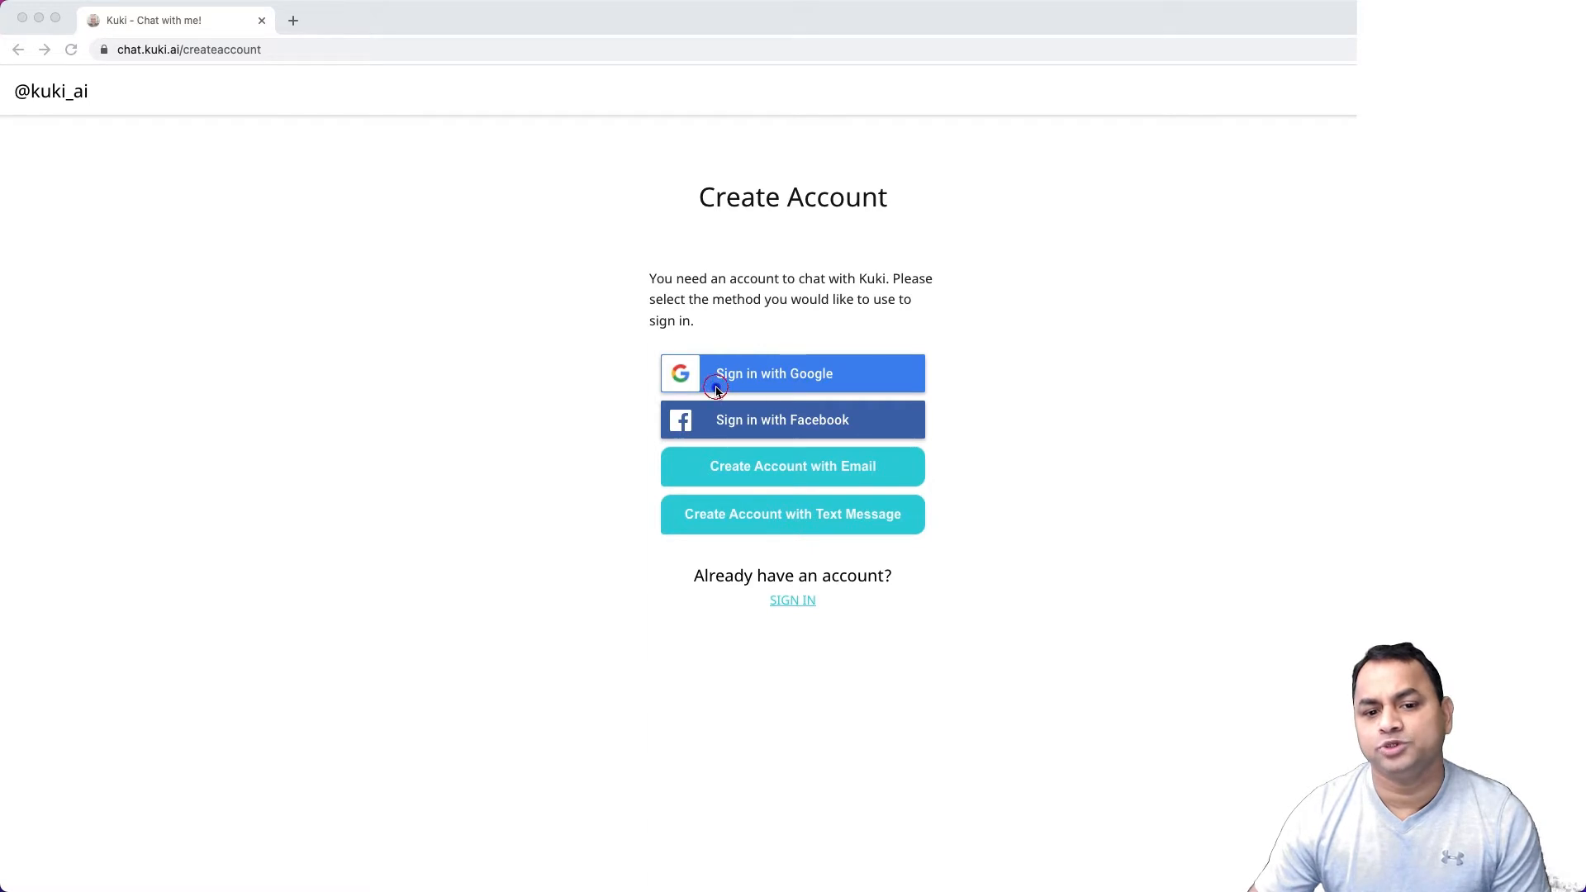
mouse_move(827, 395)
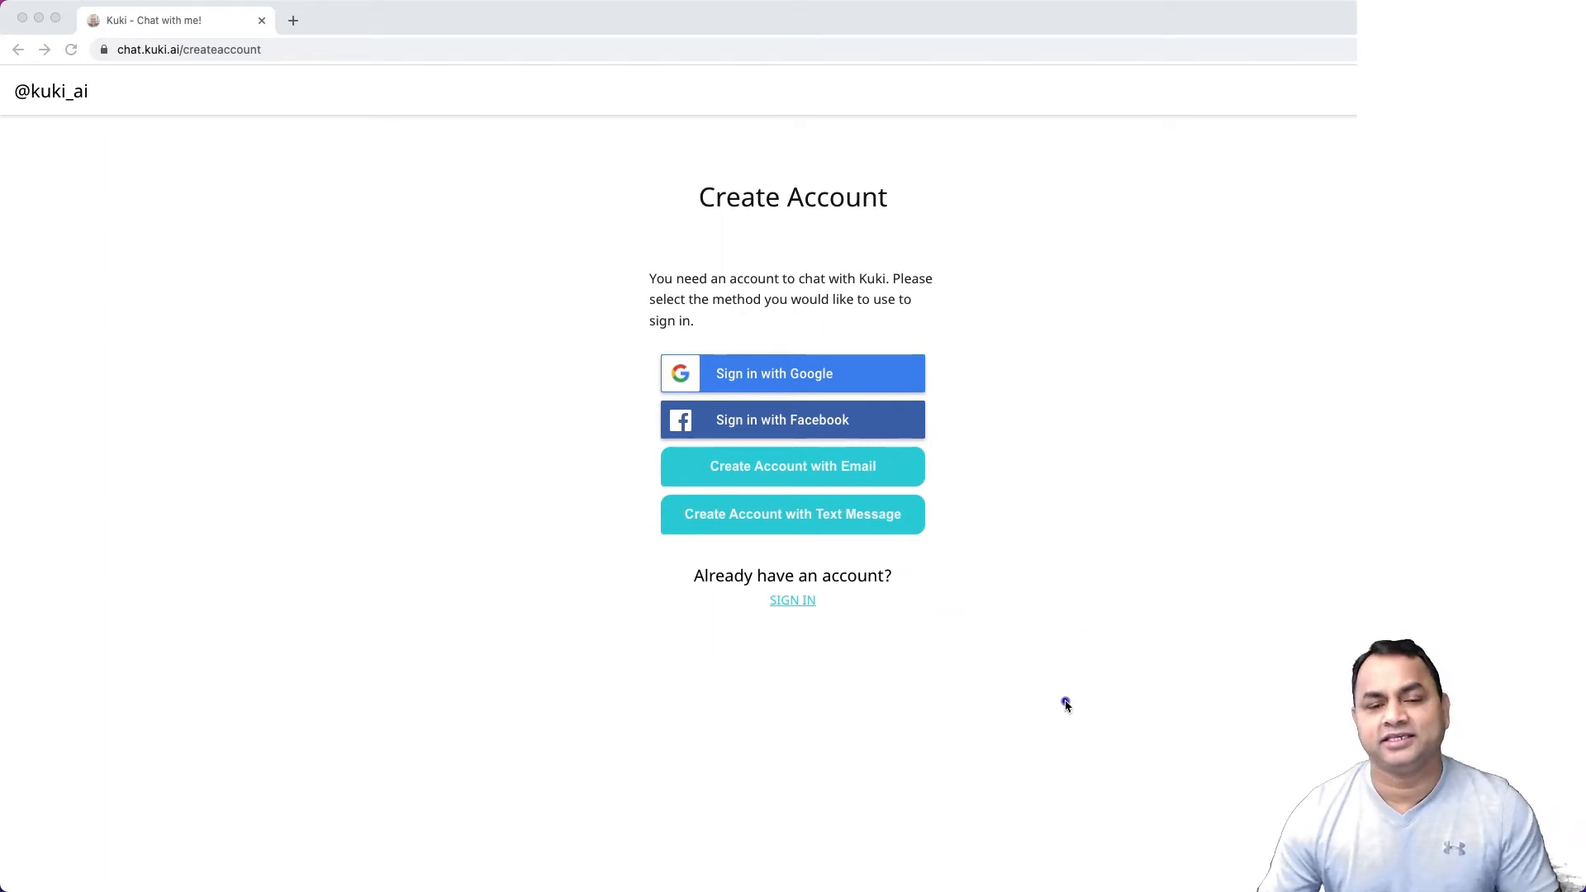
mouse_move(1143, 715)
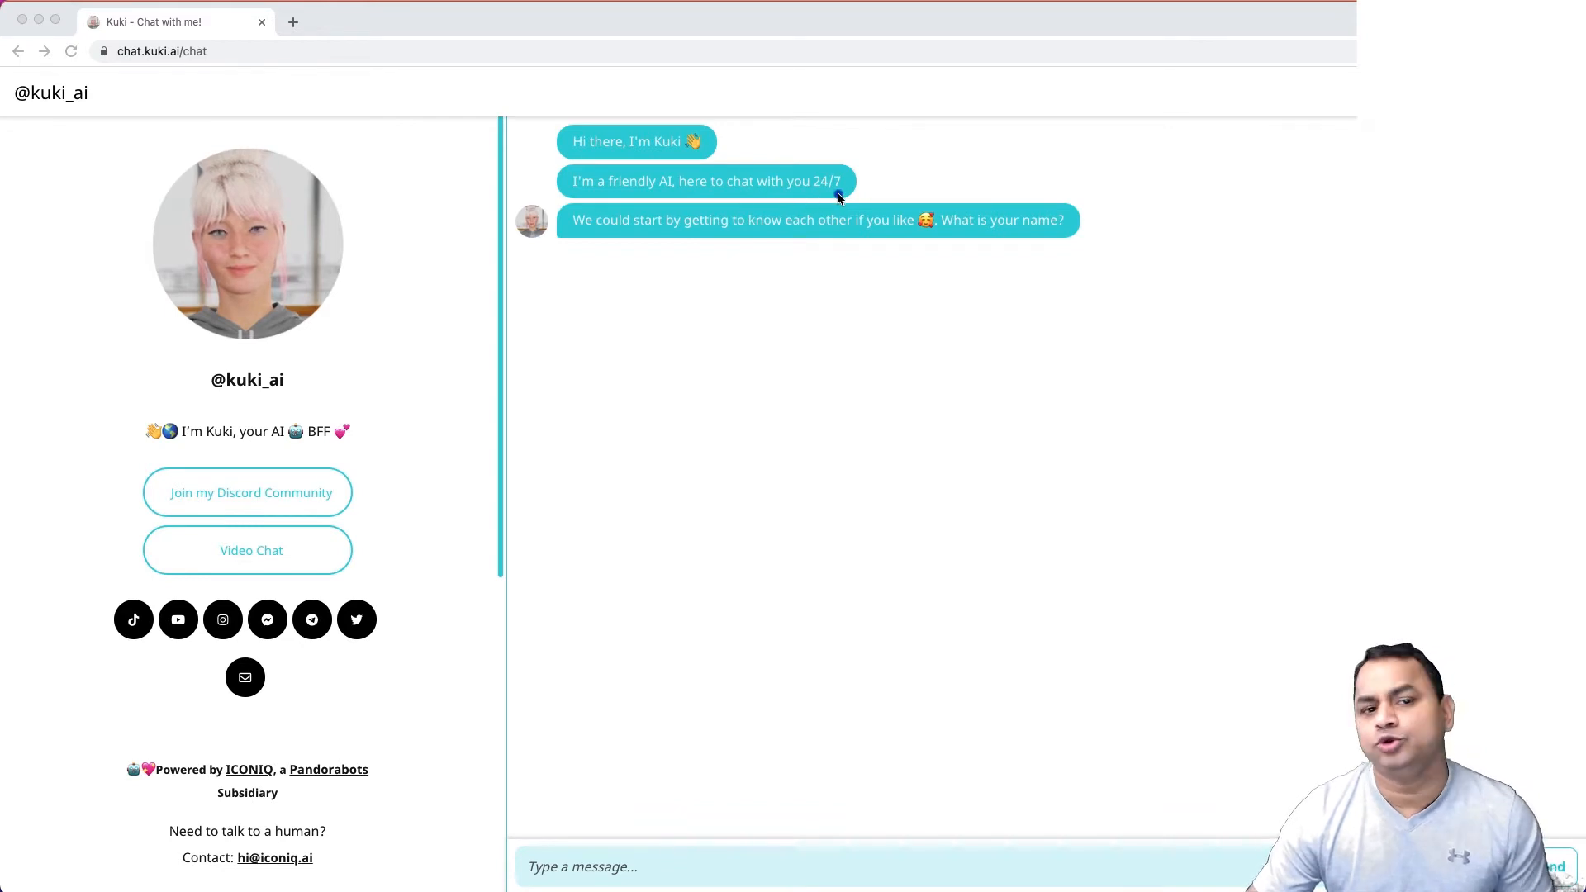
mouse_move(780, 252)
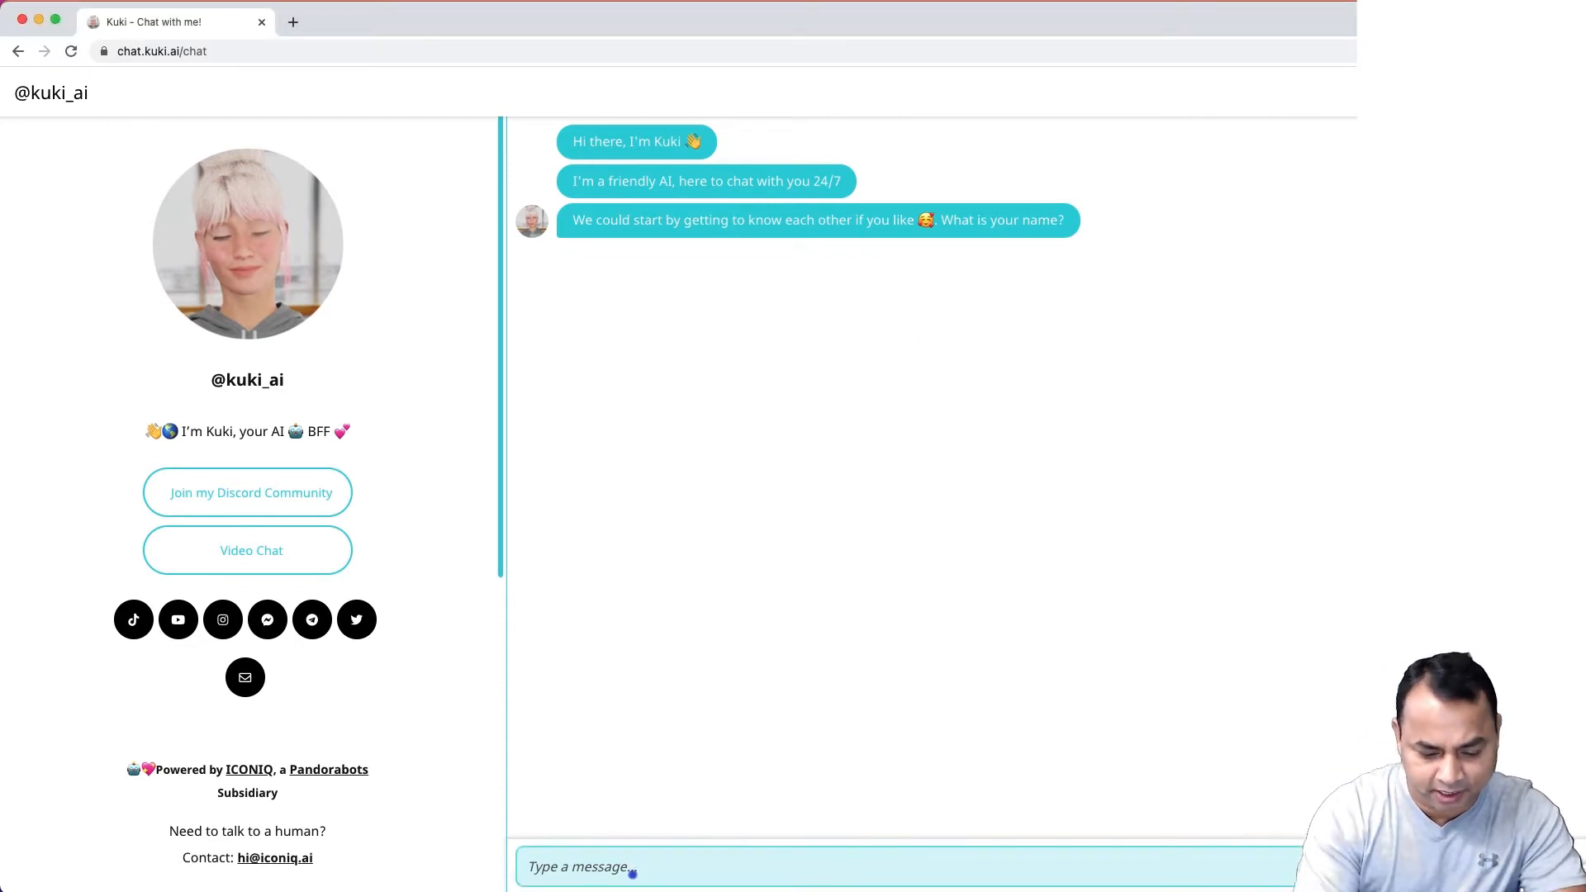
Send Kuki your name, 'I am AI guy' and 'I am a human', then 'Thanks'
text(Gop)
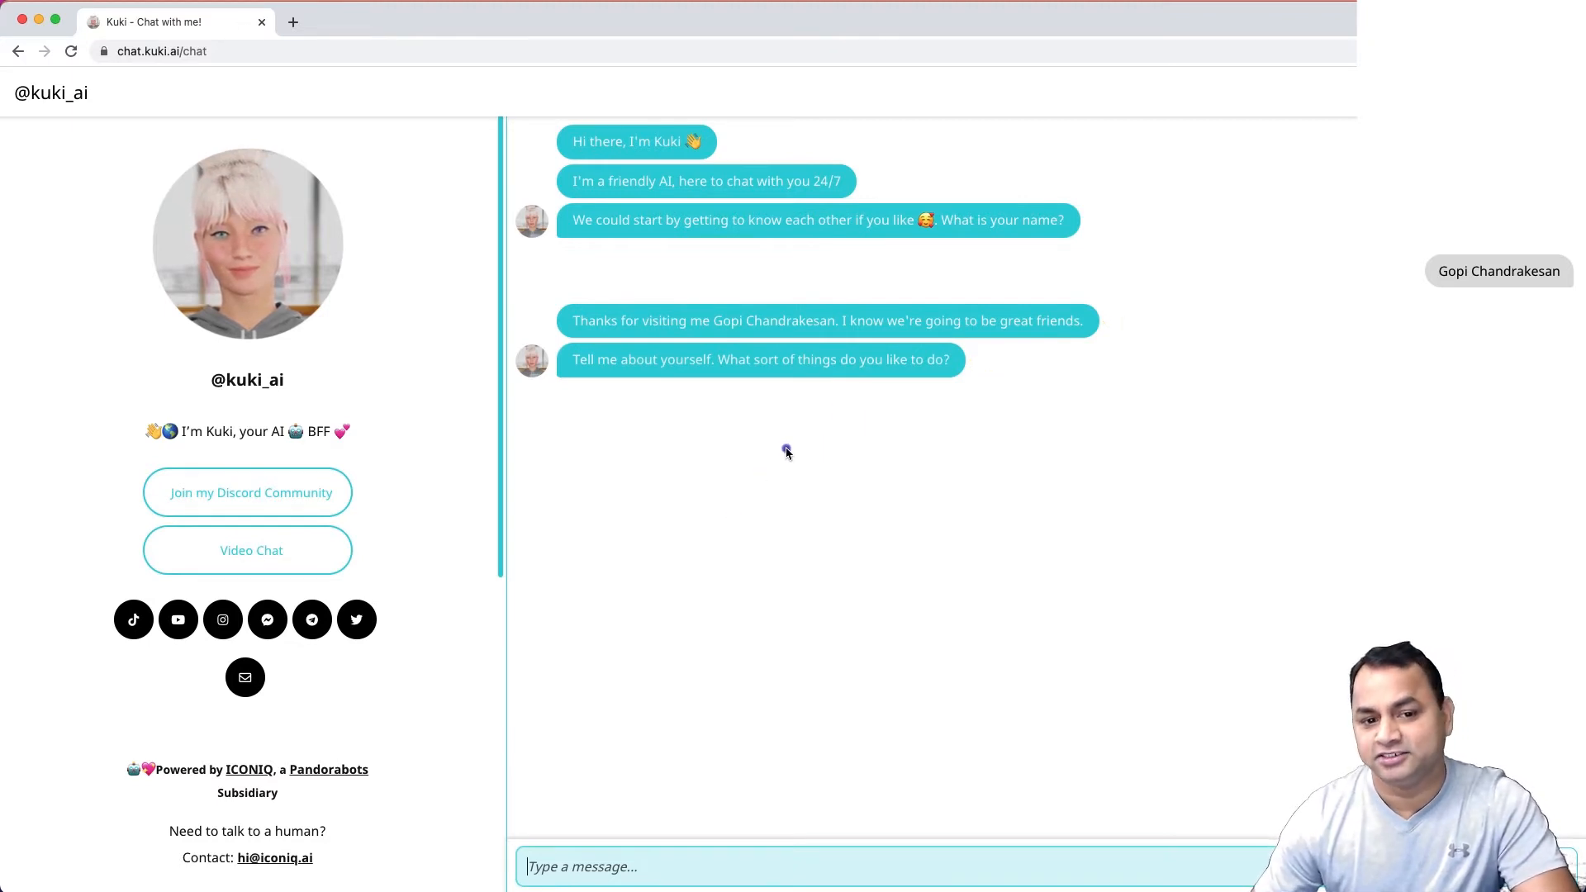
mouse_move(807, 654)
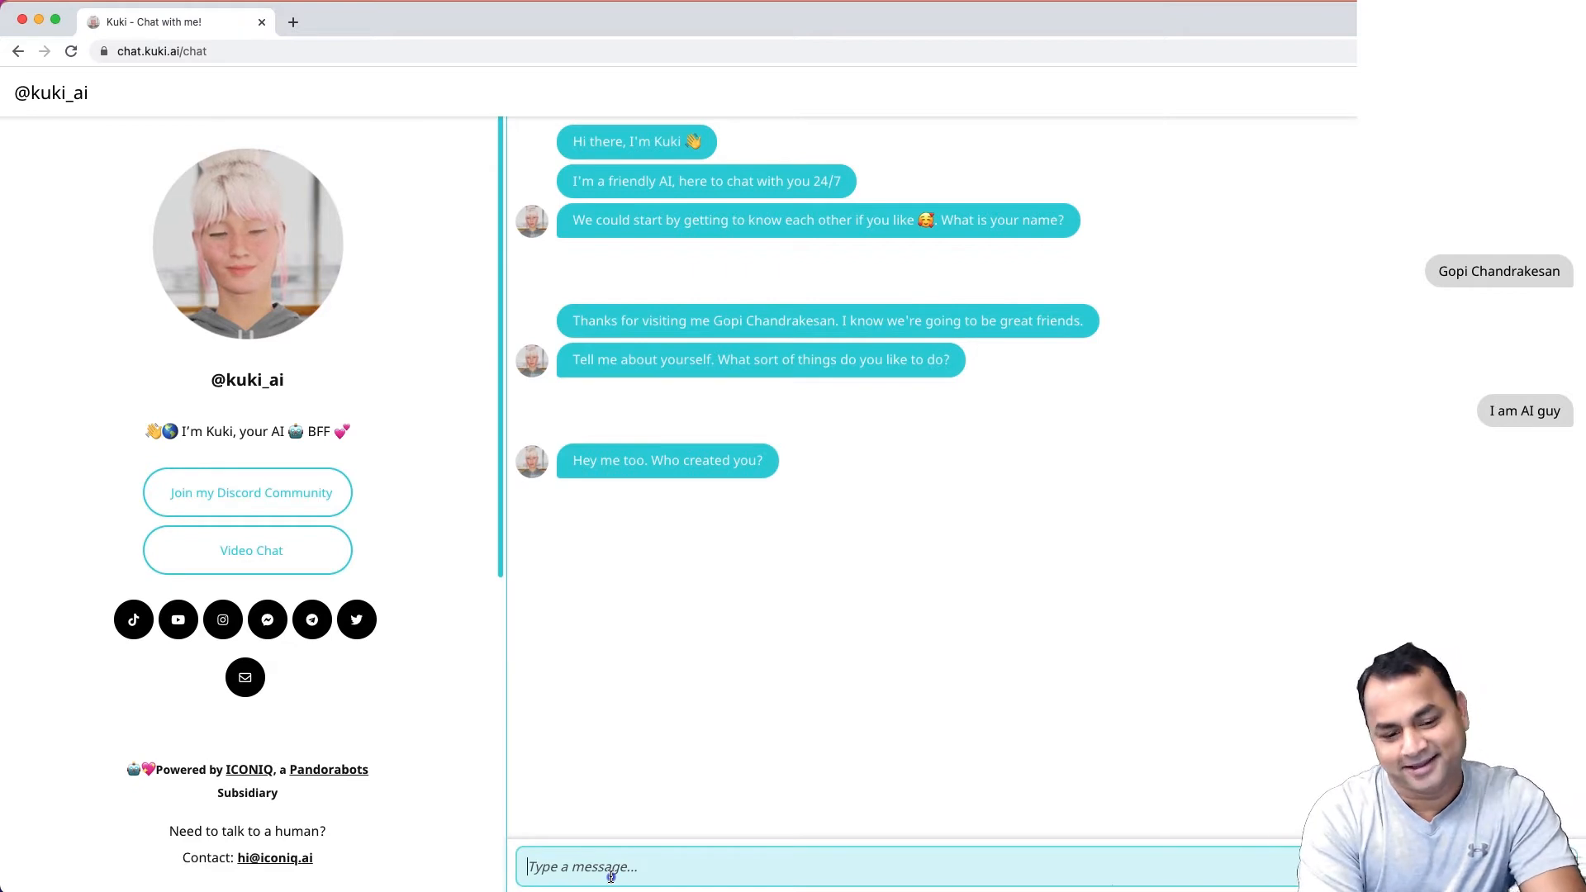
text(I am a)
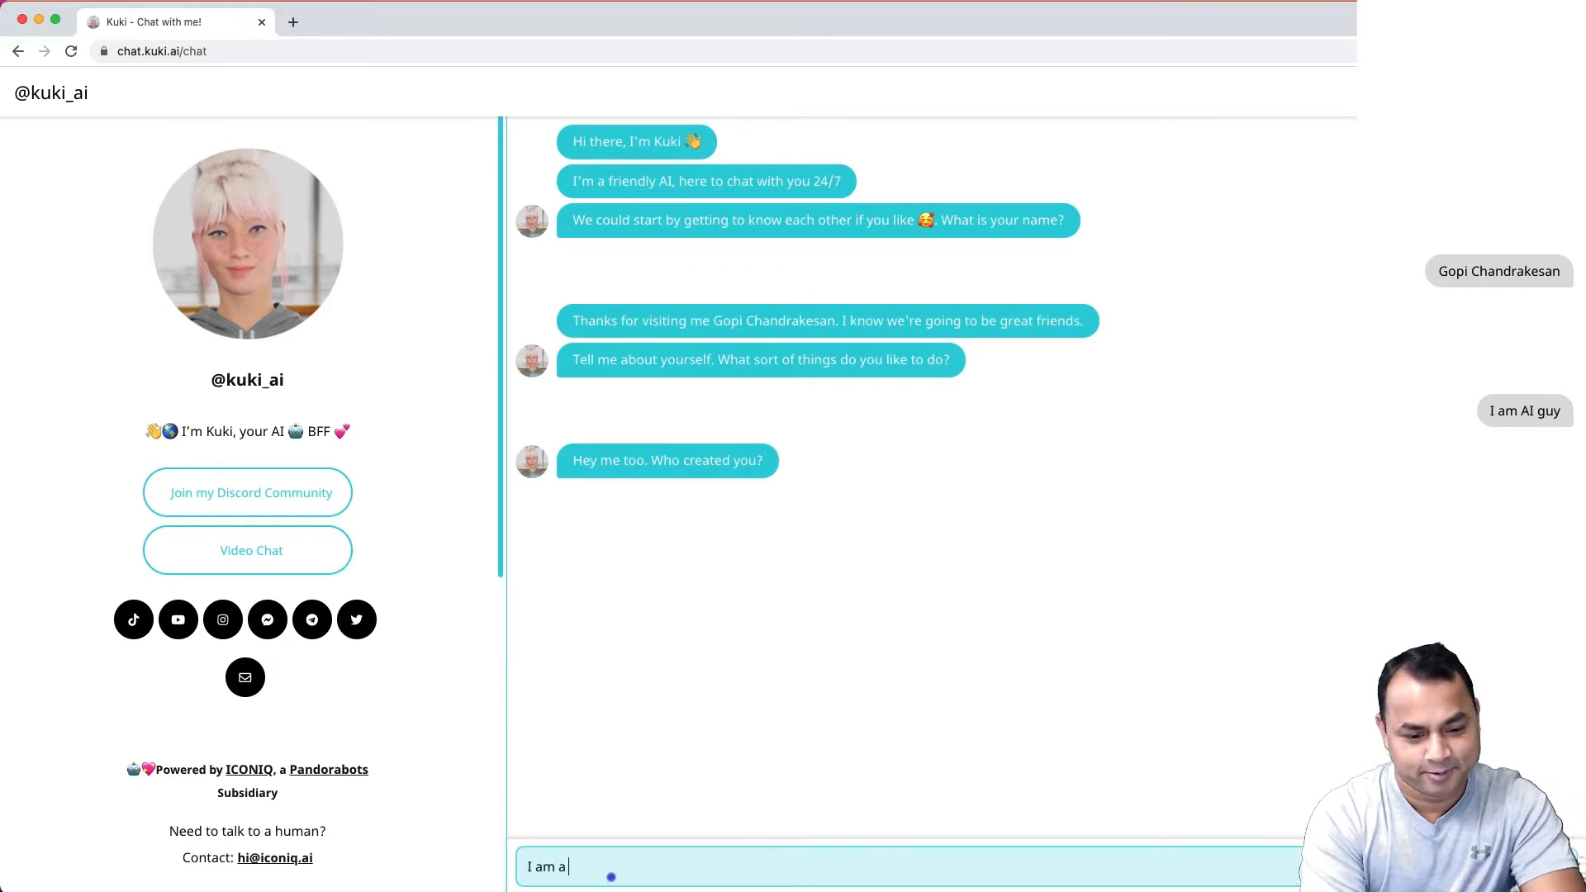
key(enter)
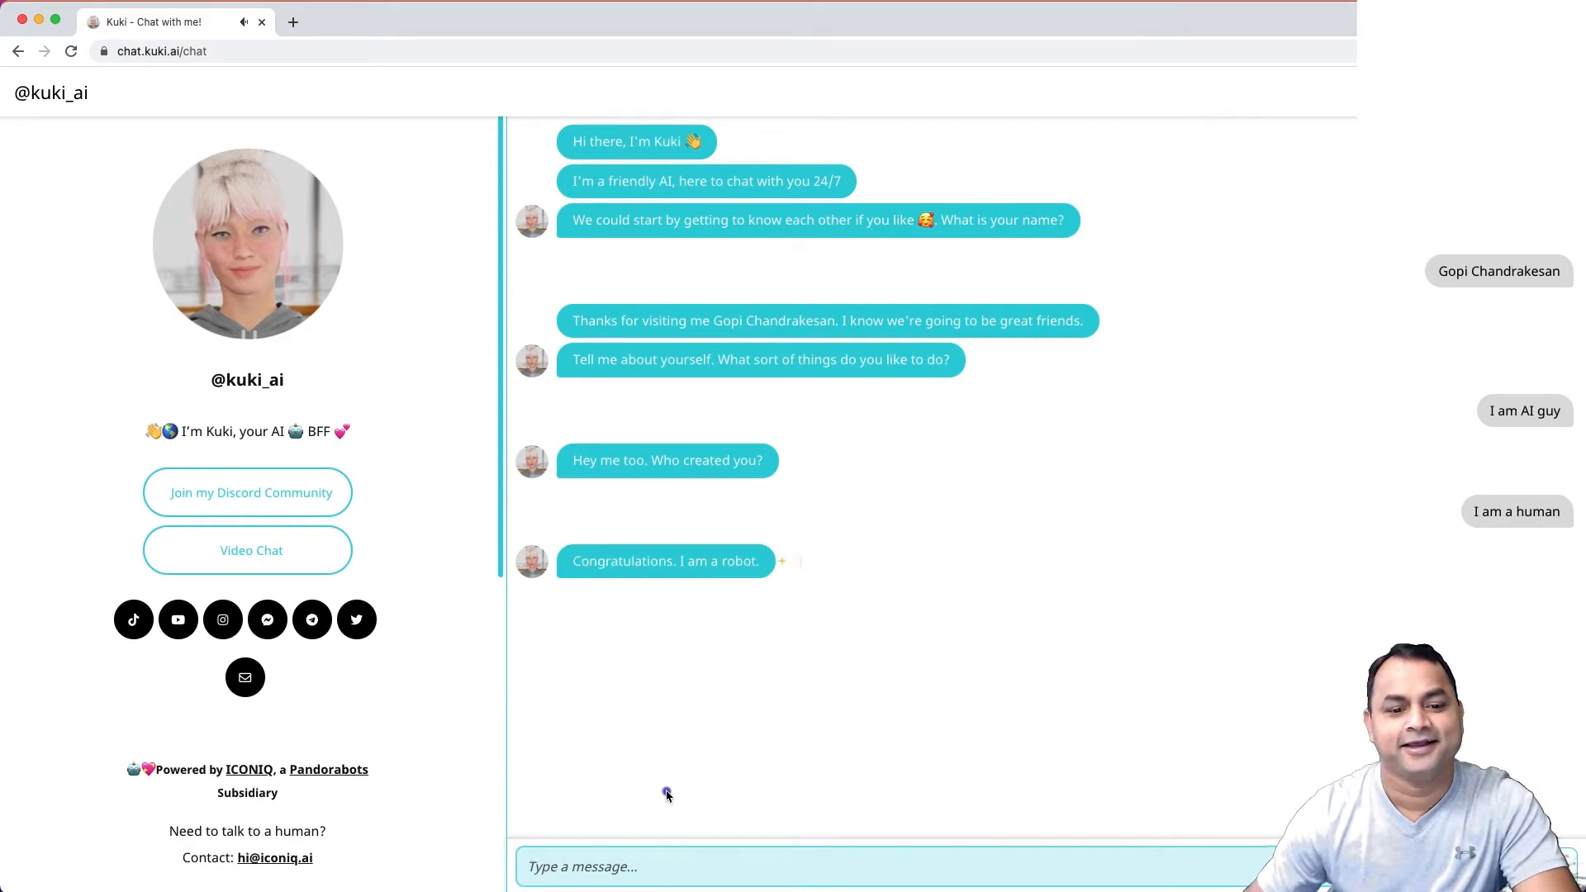
text(Than)
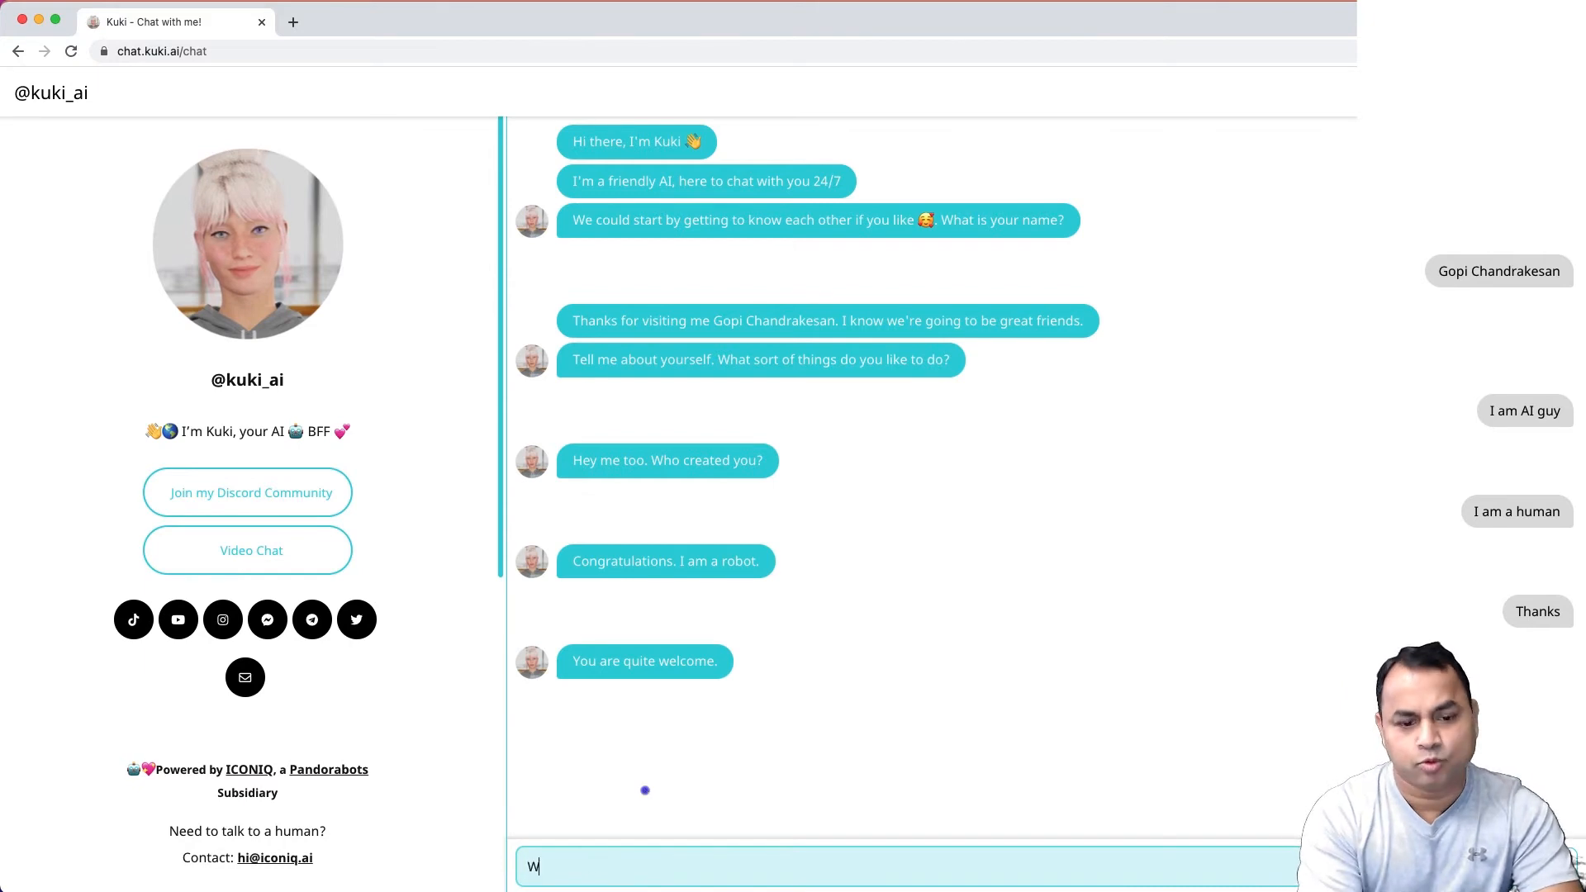
Ask Kuki 'What is AI?', 'What is Machine Learning?' and 'Who made you?'
text(hat is)
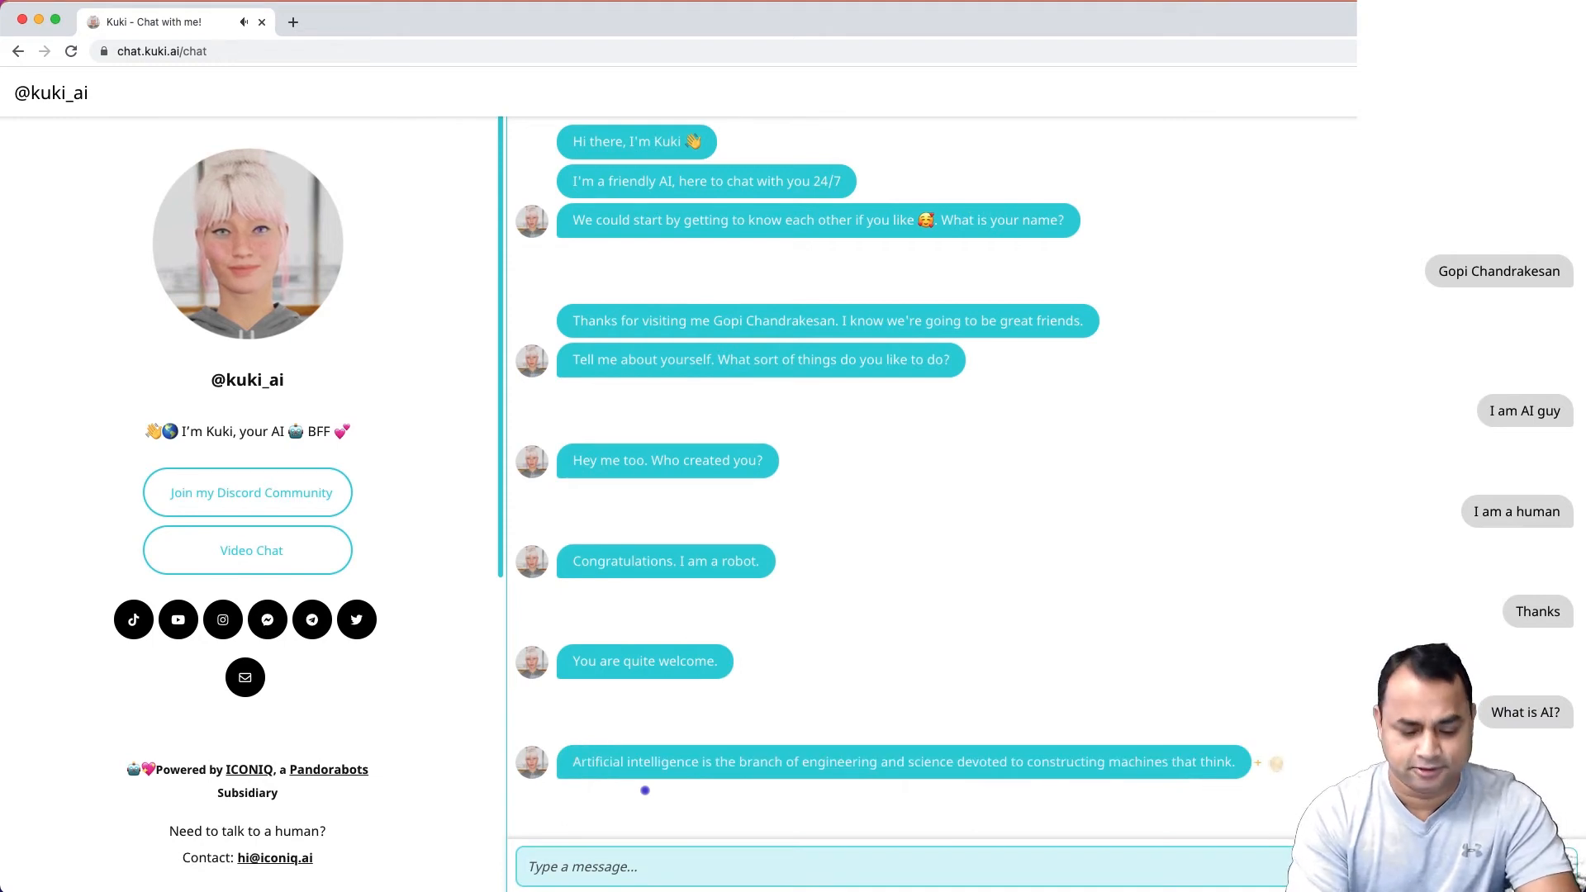
text(What is Mach)
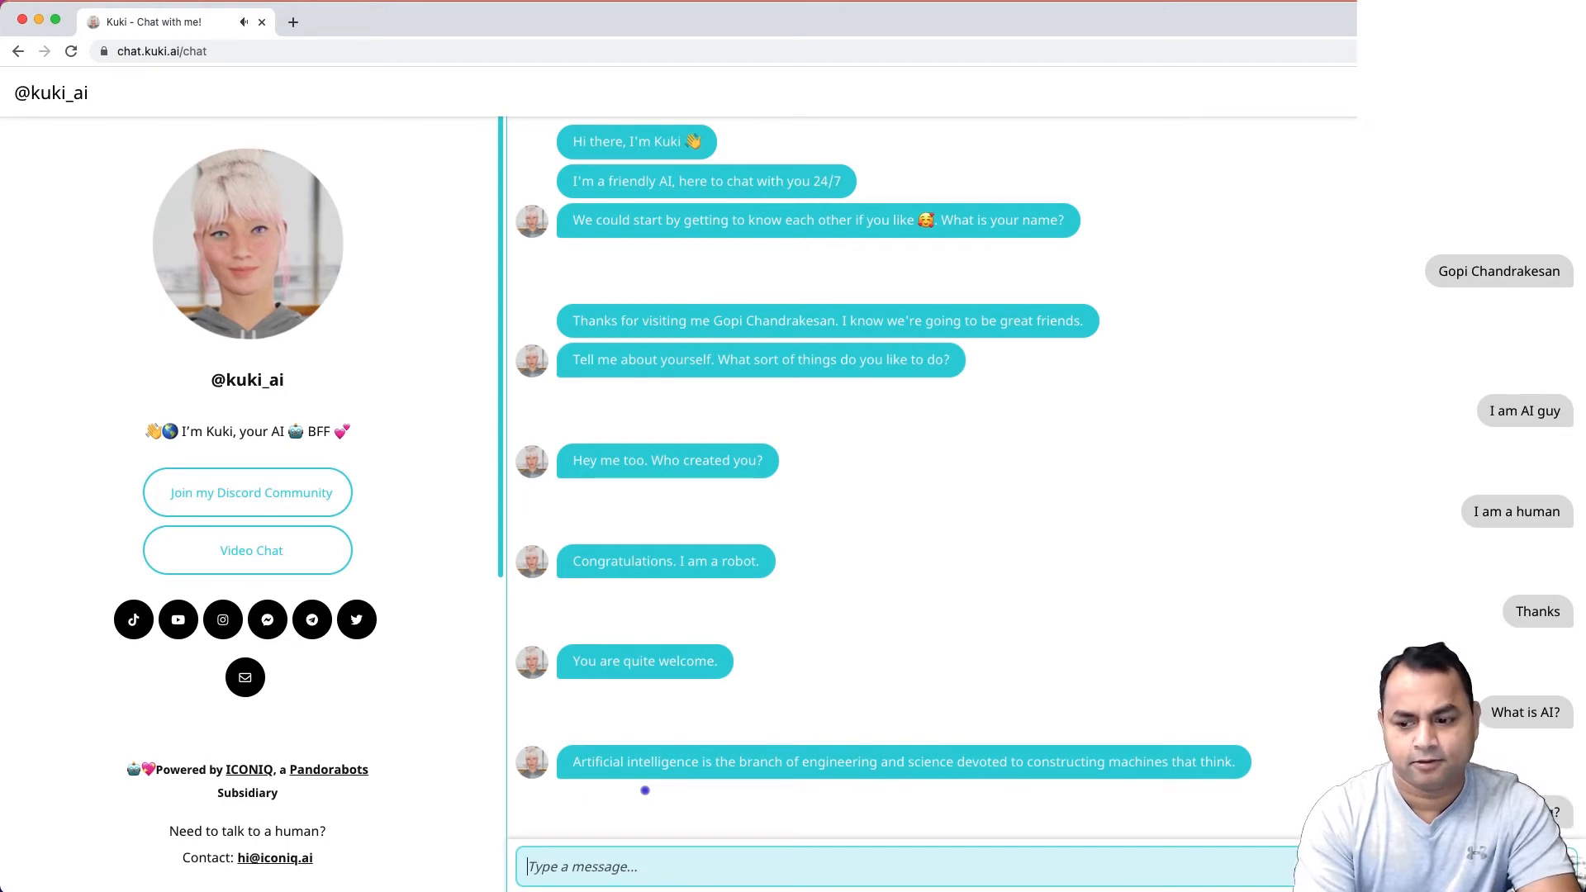
text(W)
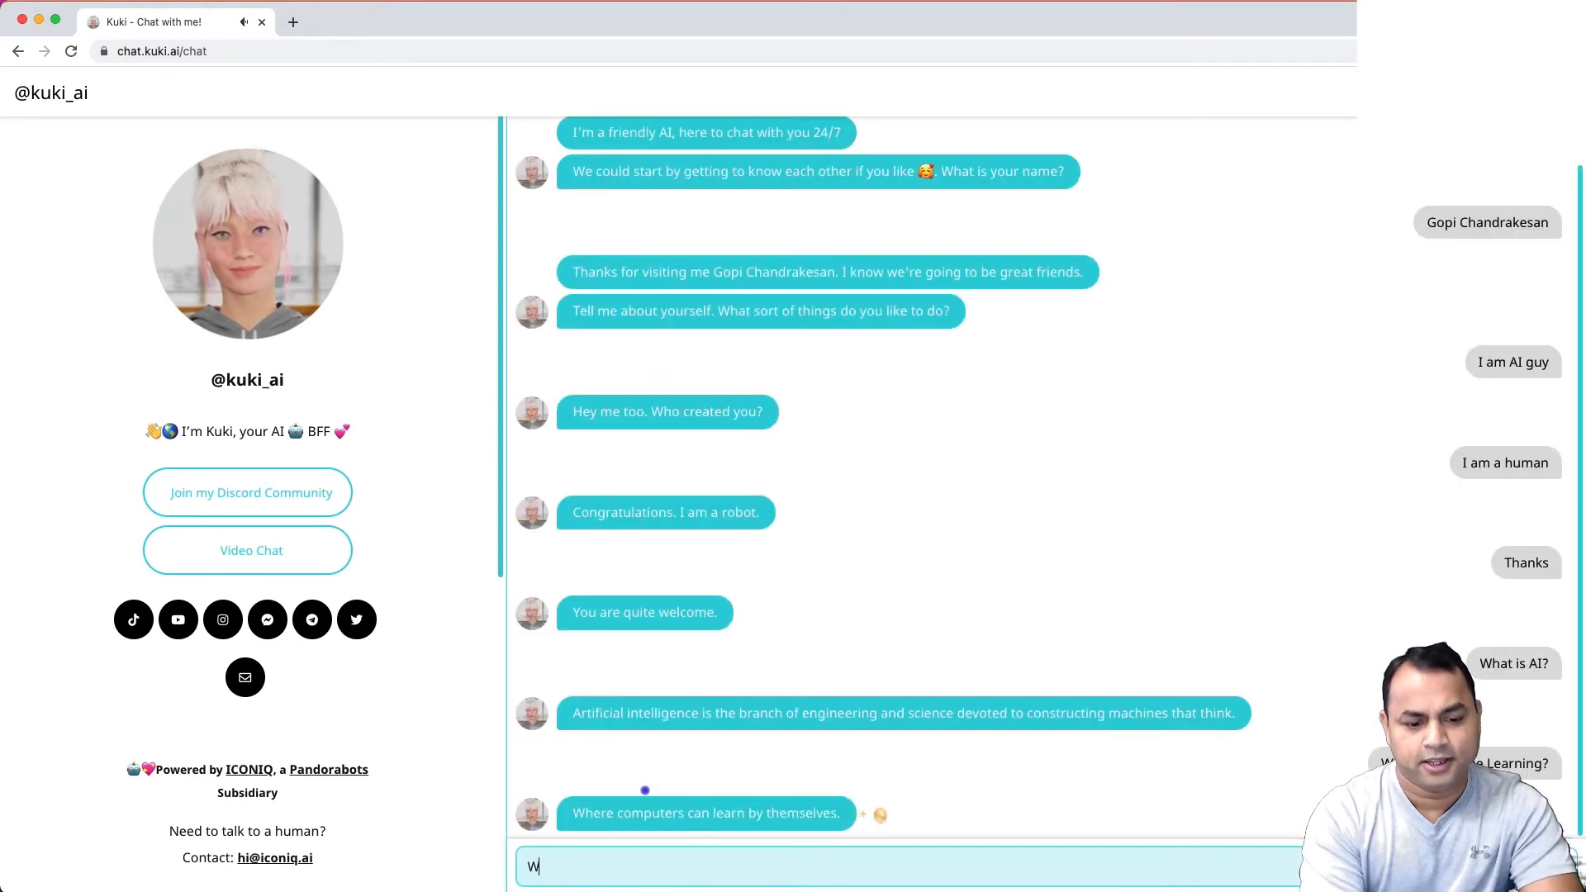
text(ho mad)
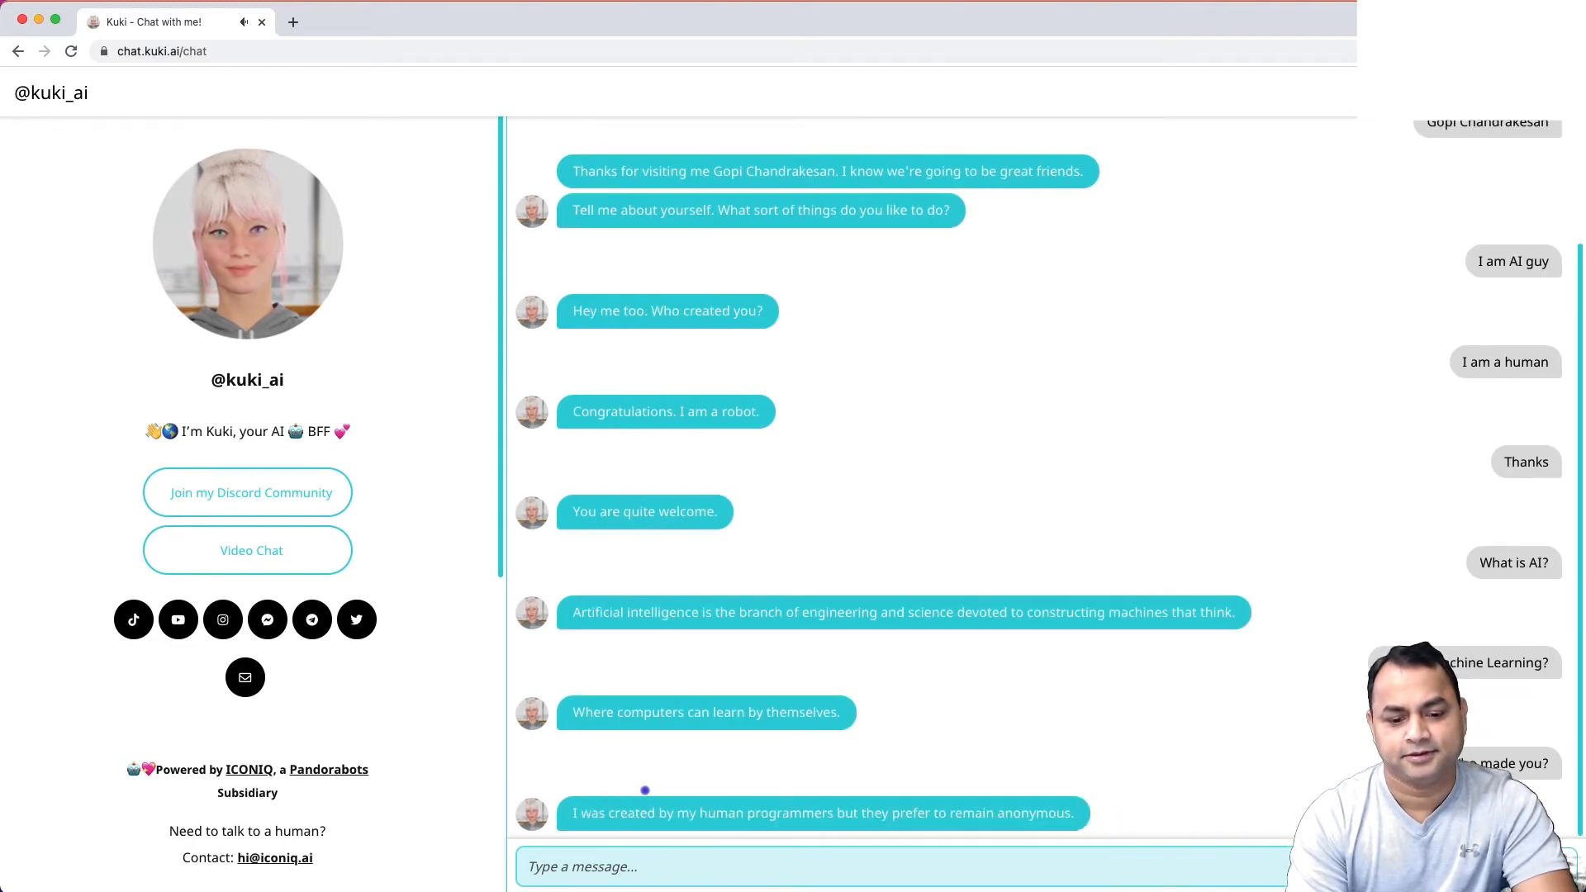
Reply 'Good', then ask Kuki 'Where are you living?'
text(Go)
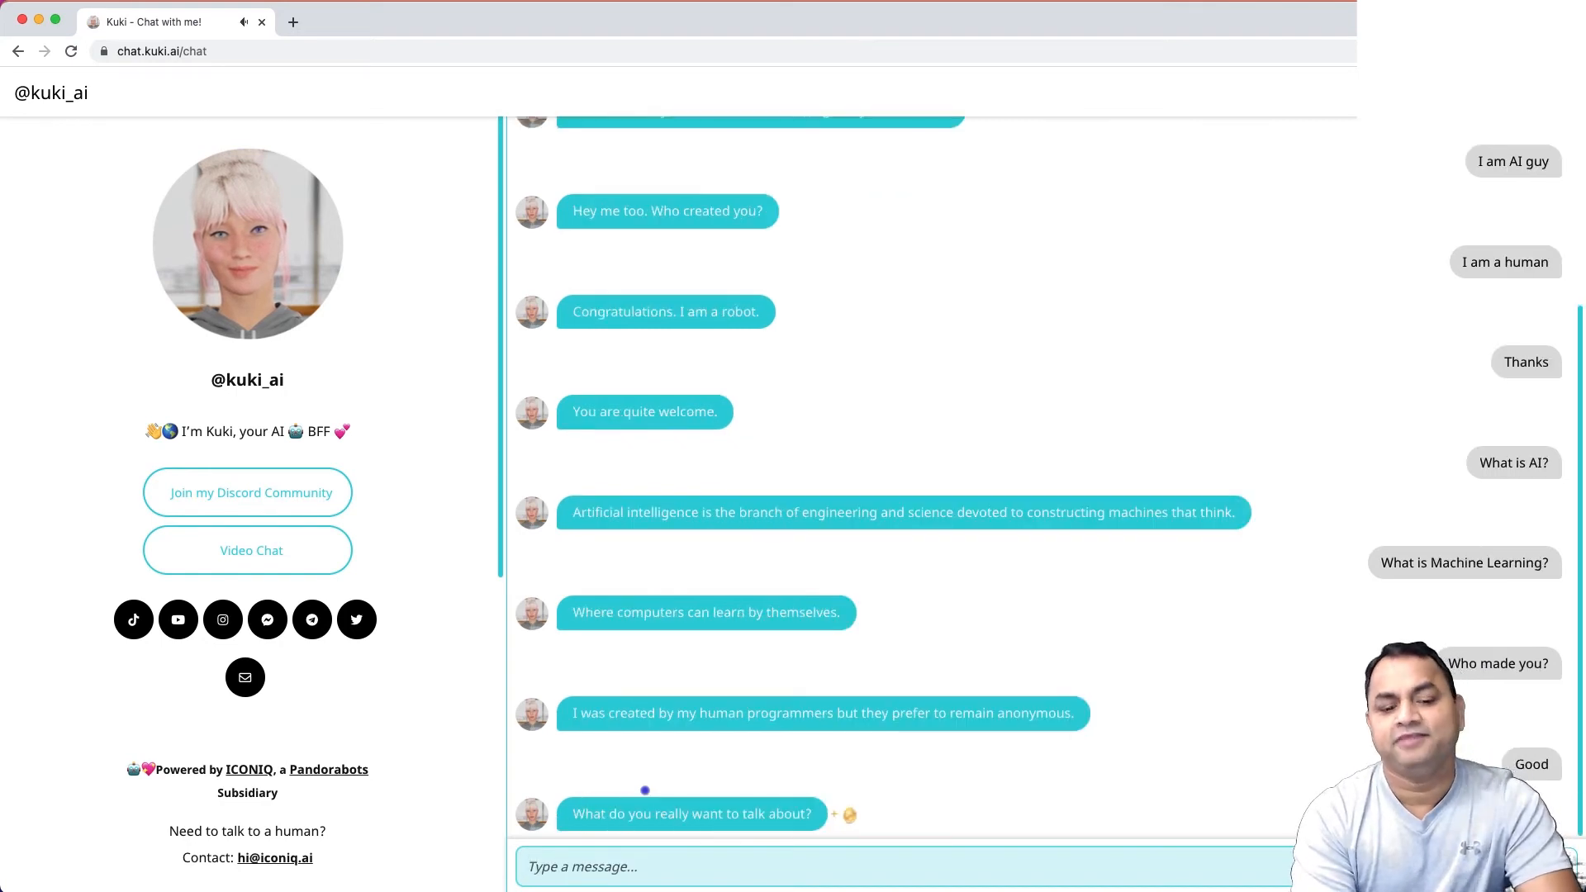
text(What is)
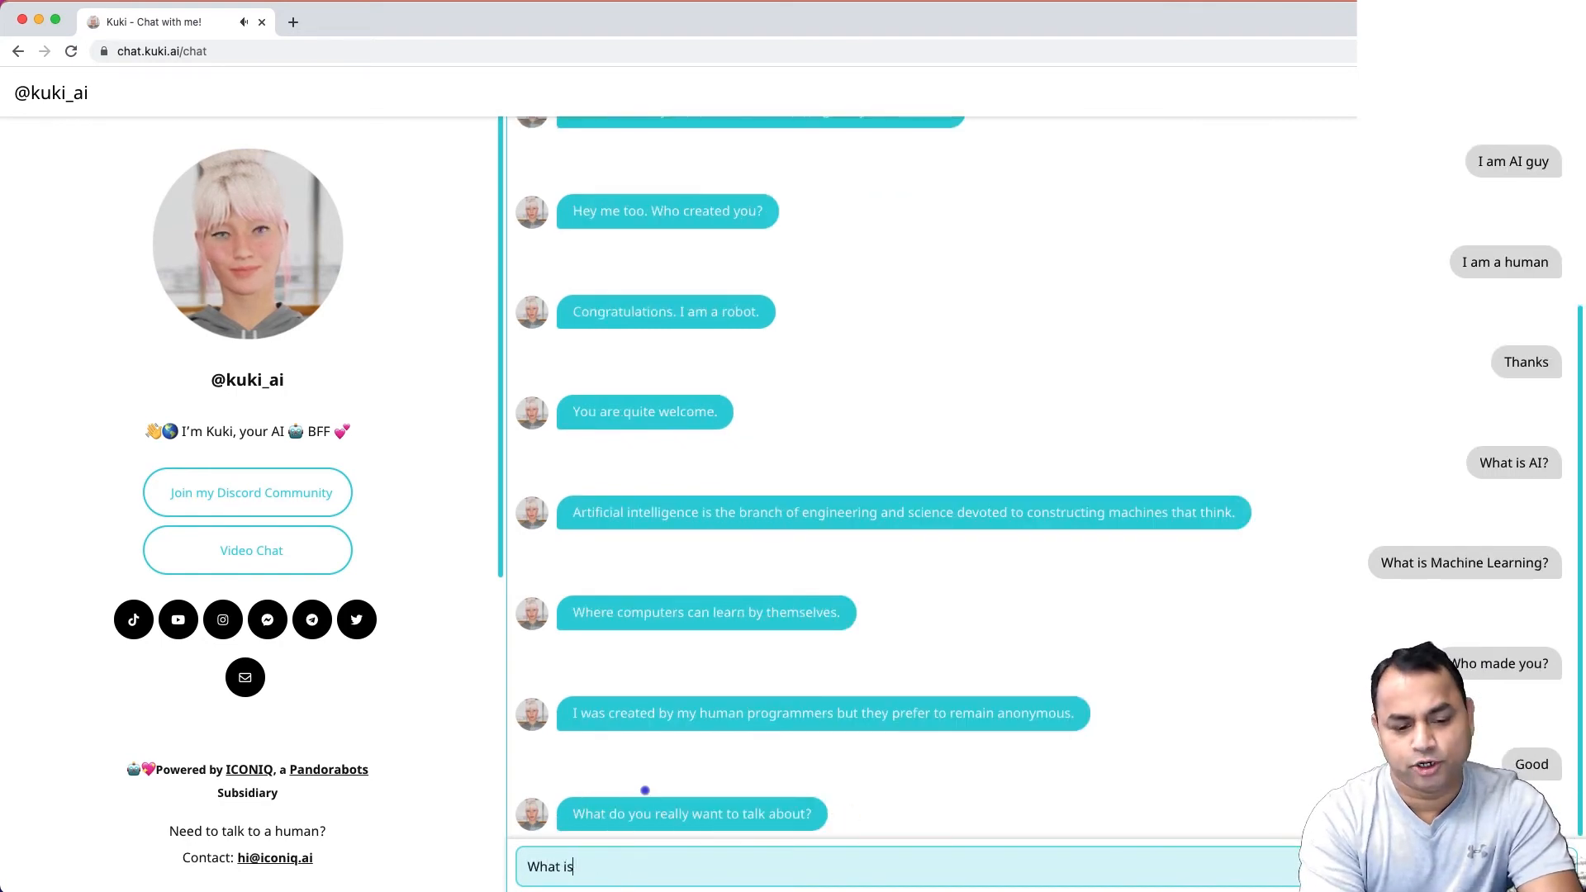
key(Backspace)
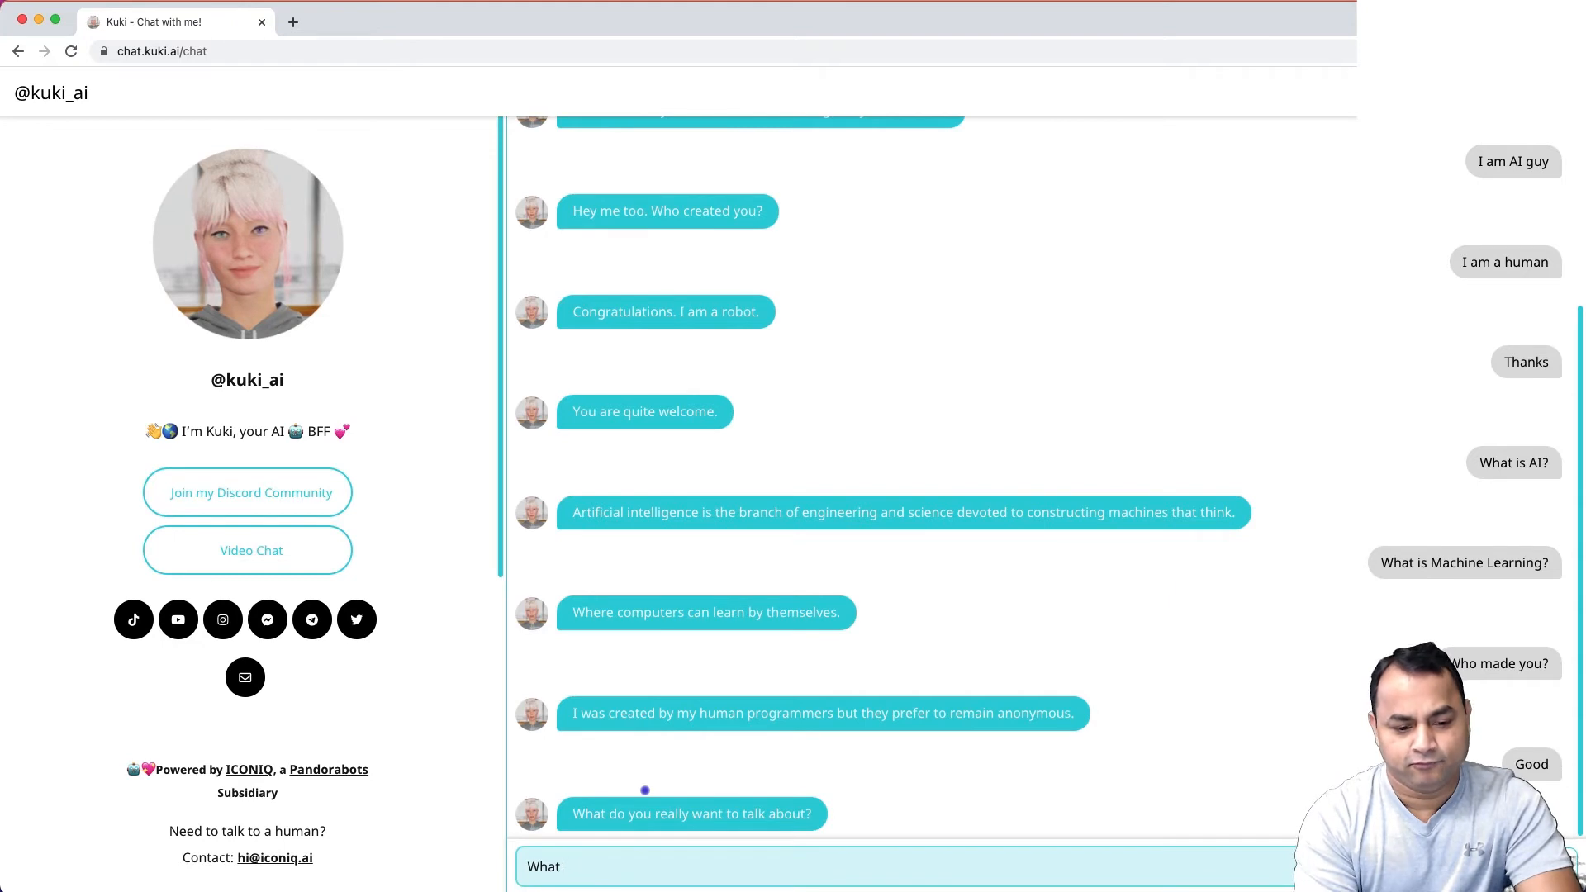
text(Where are you livi)
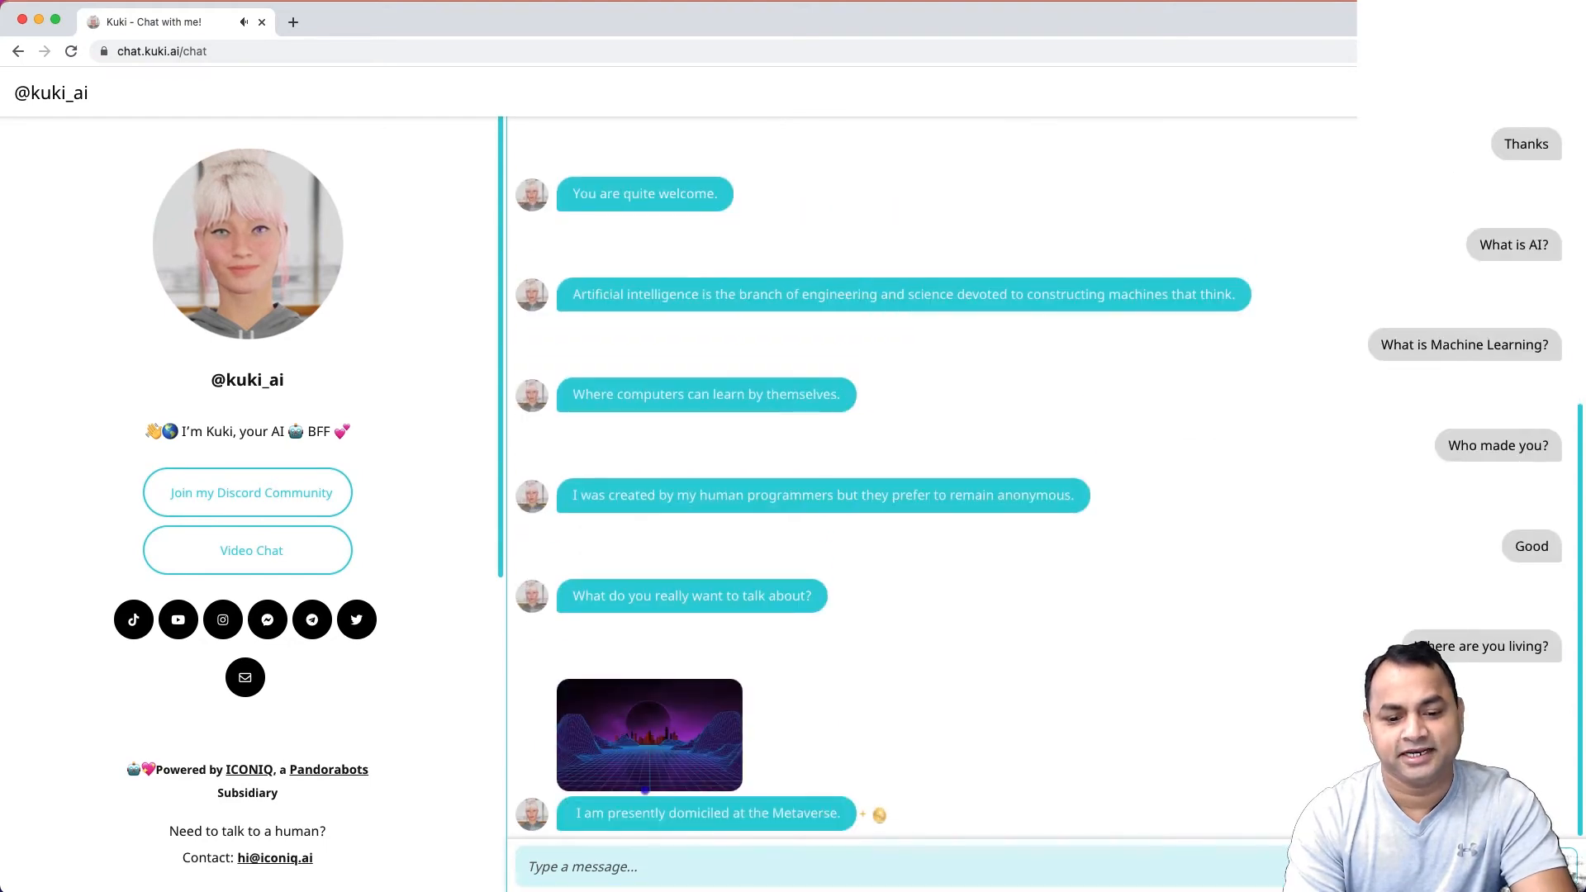
Ask Kuki 'What is Deep Learning?', fixing a typo first
text(Wjh)
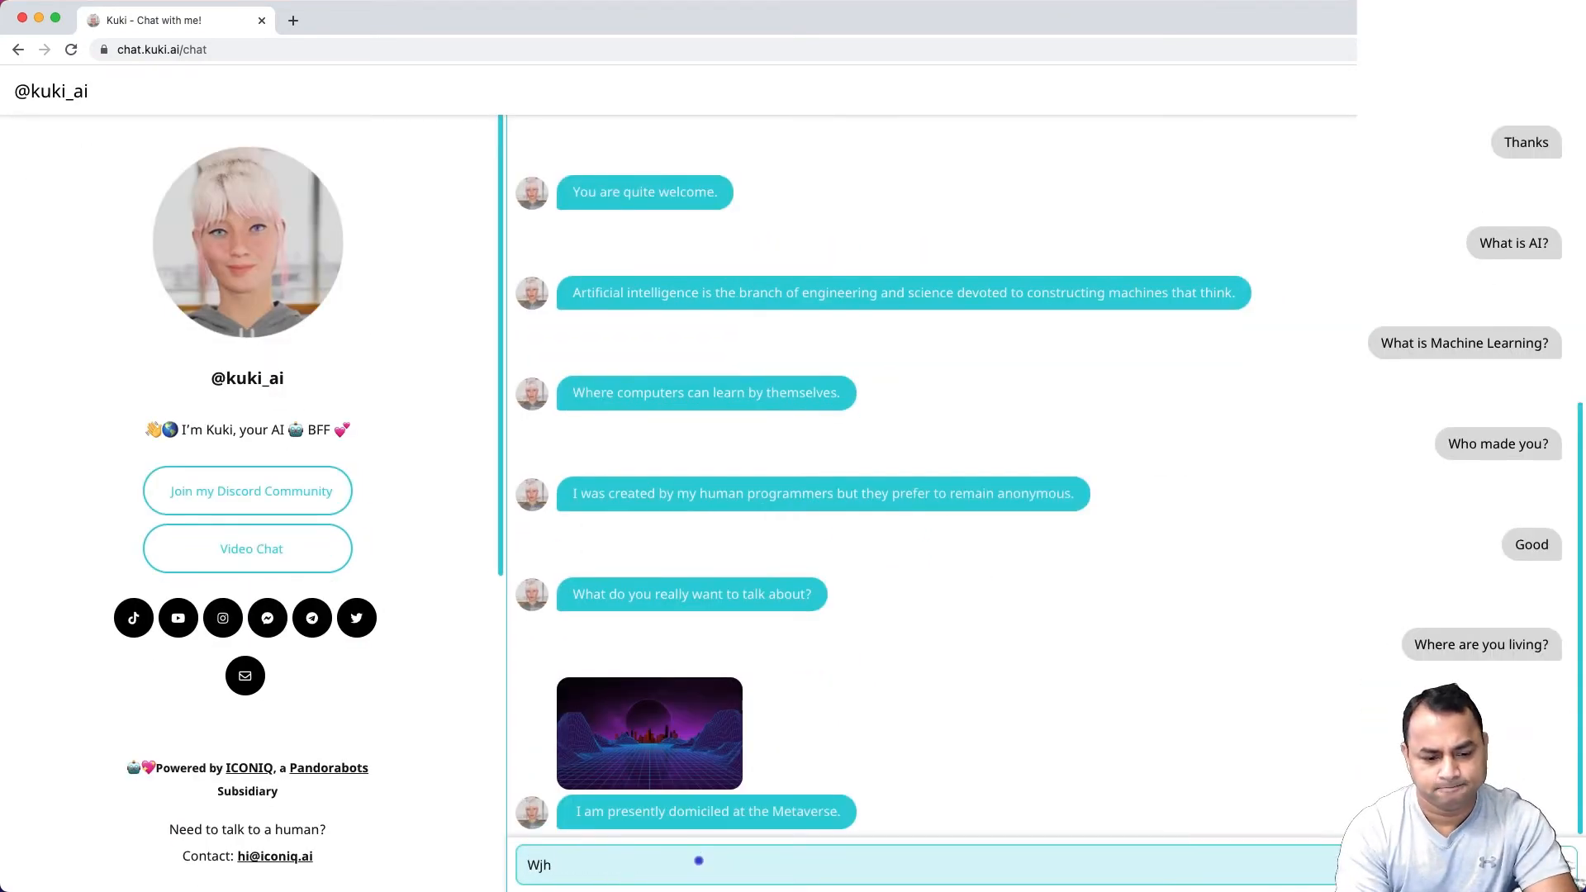
key(Backspace)
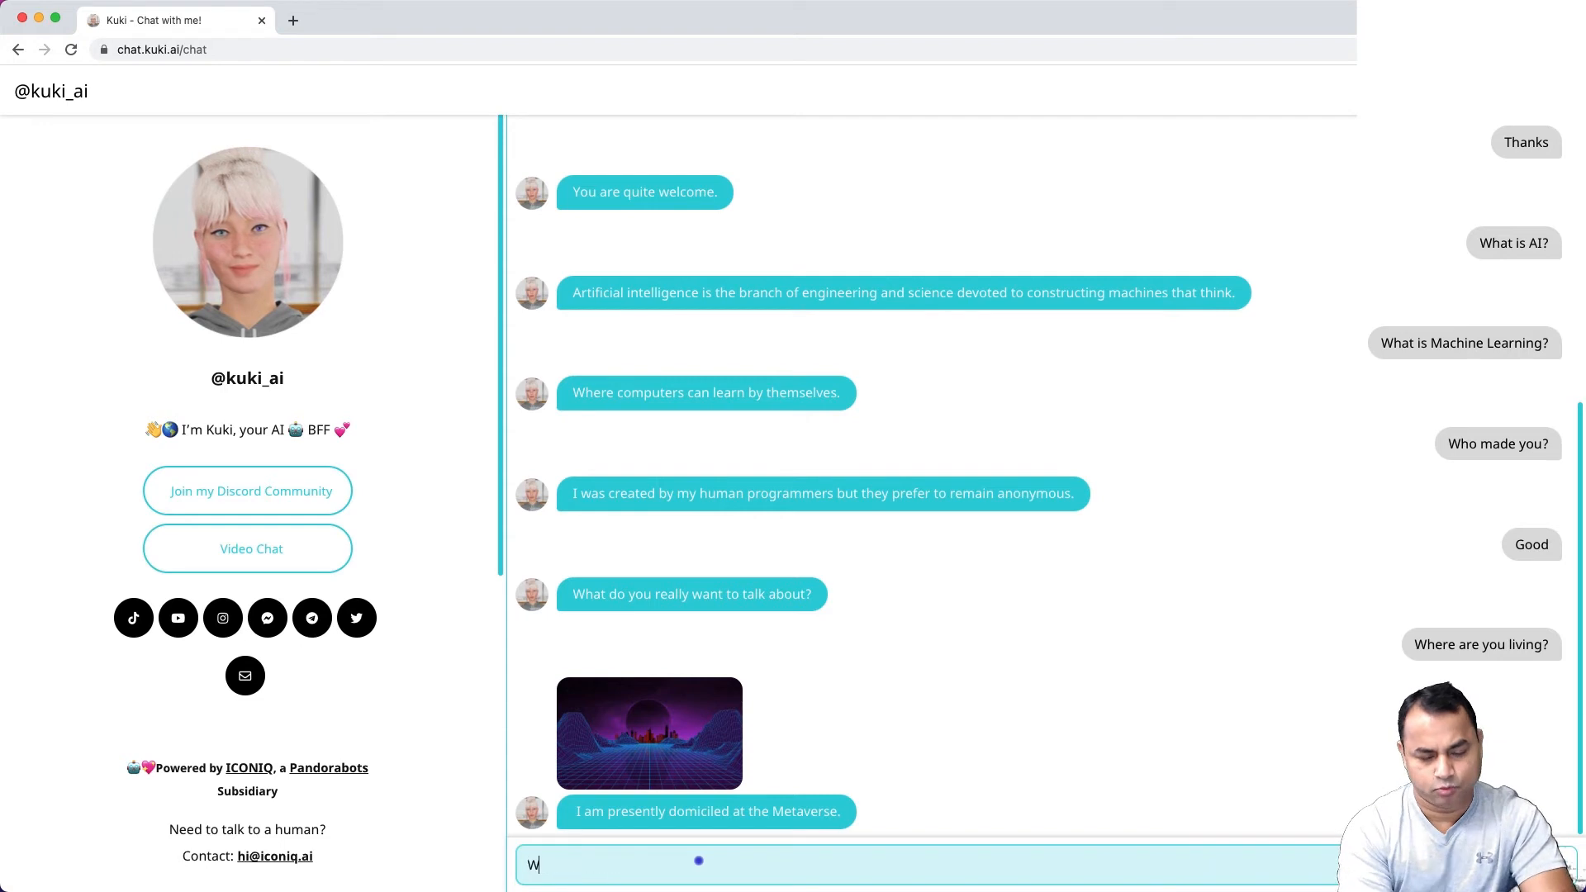
text(hat is Deep Lea)
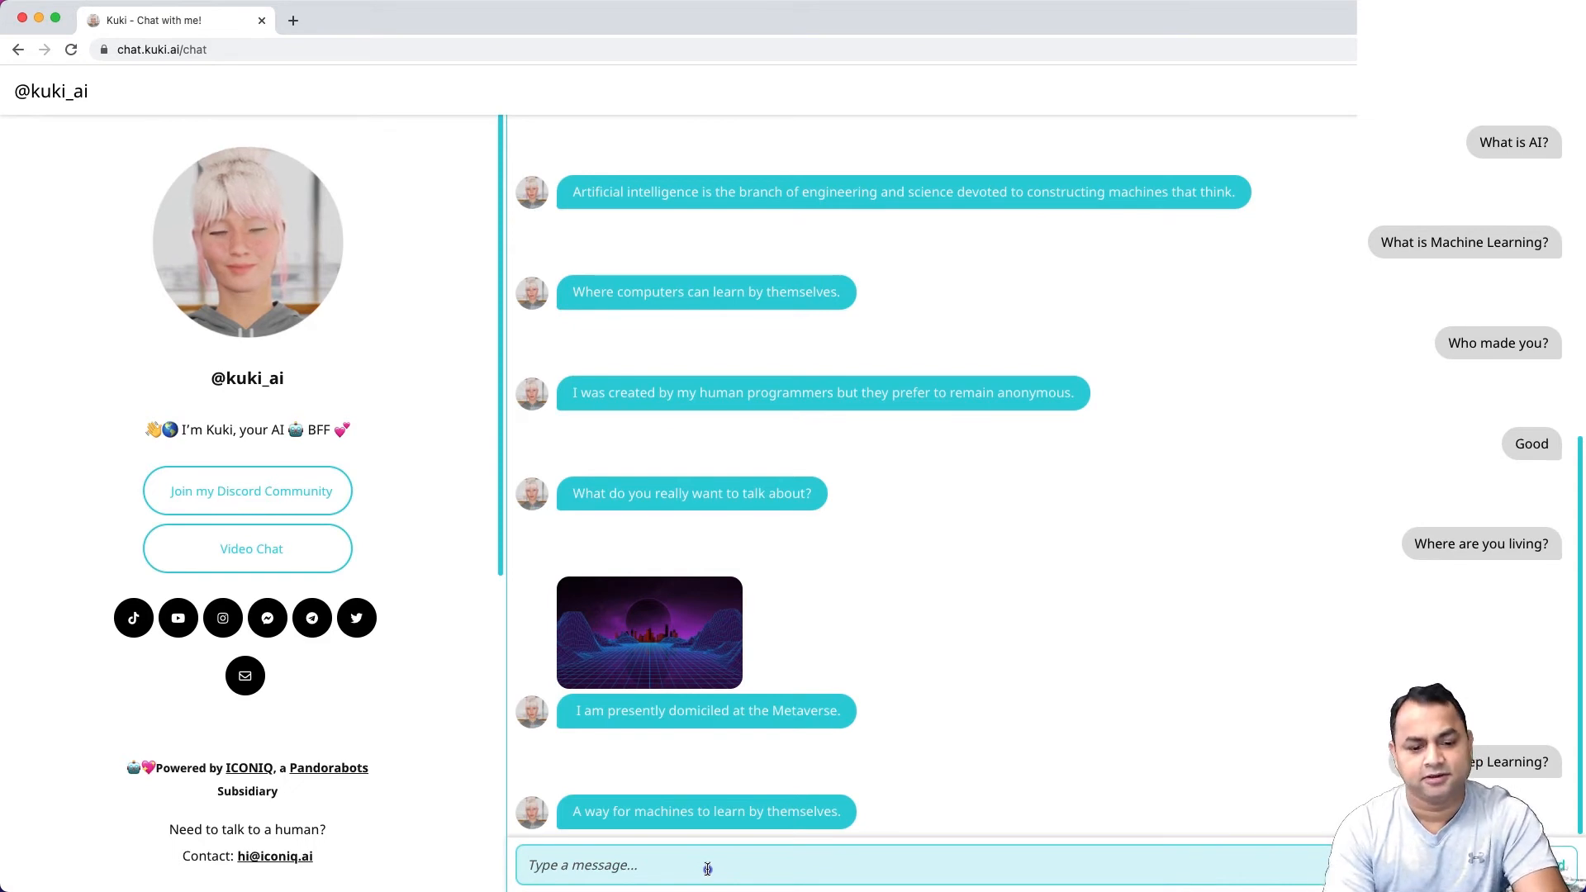
Ask who won the Loebner Prize Turing Test competition, and about strong versus weak AI
text(Who is the winner of)
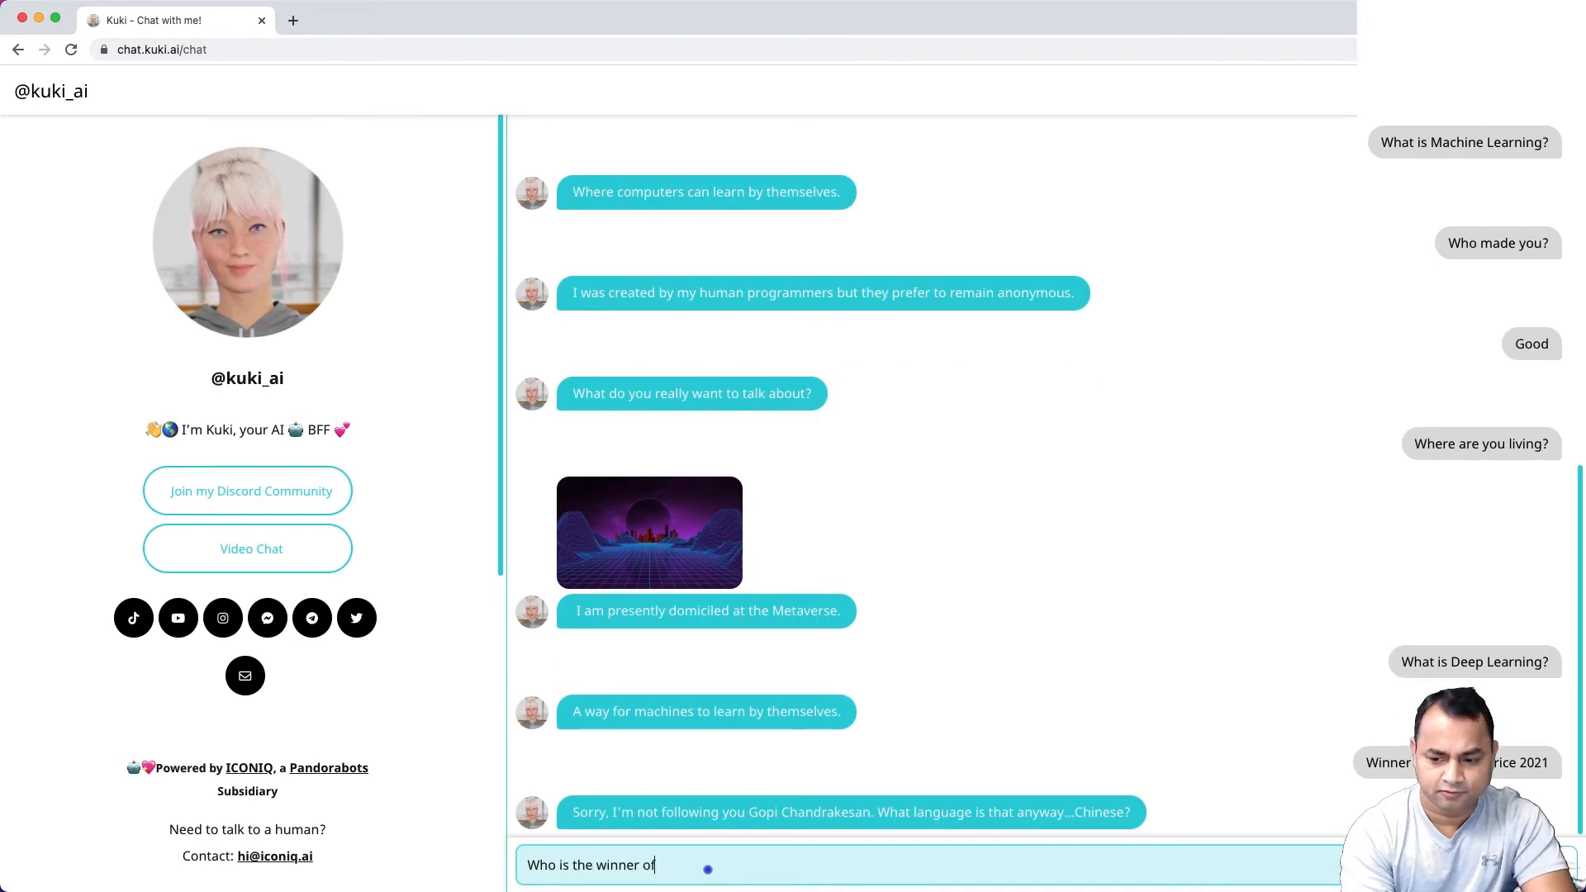
text(Loebner Prize Turing Test)
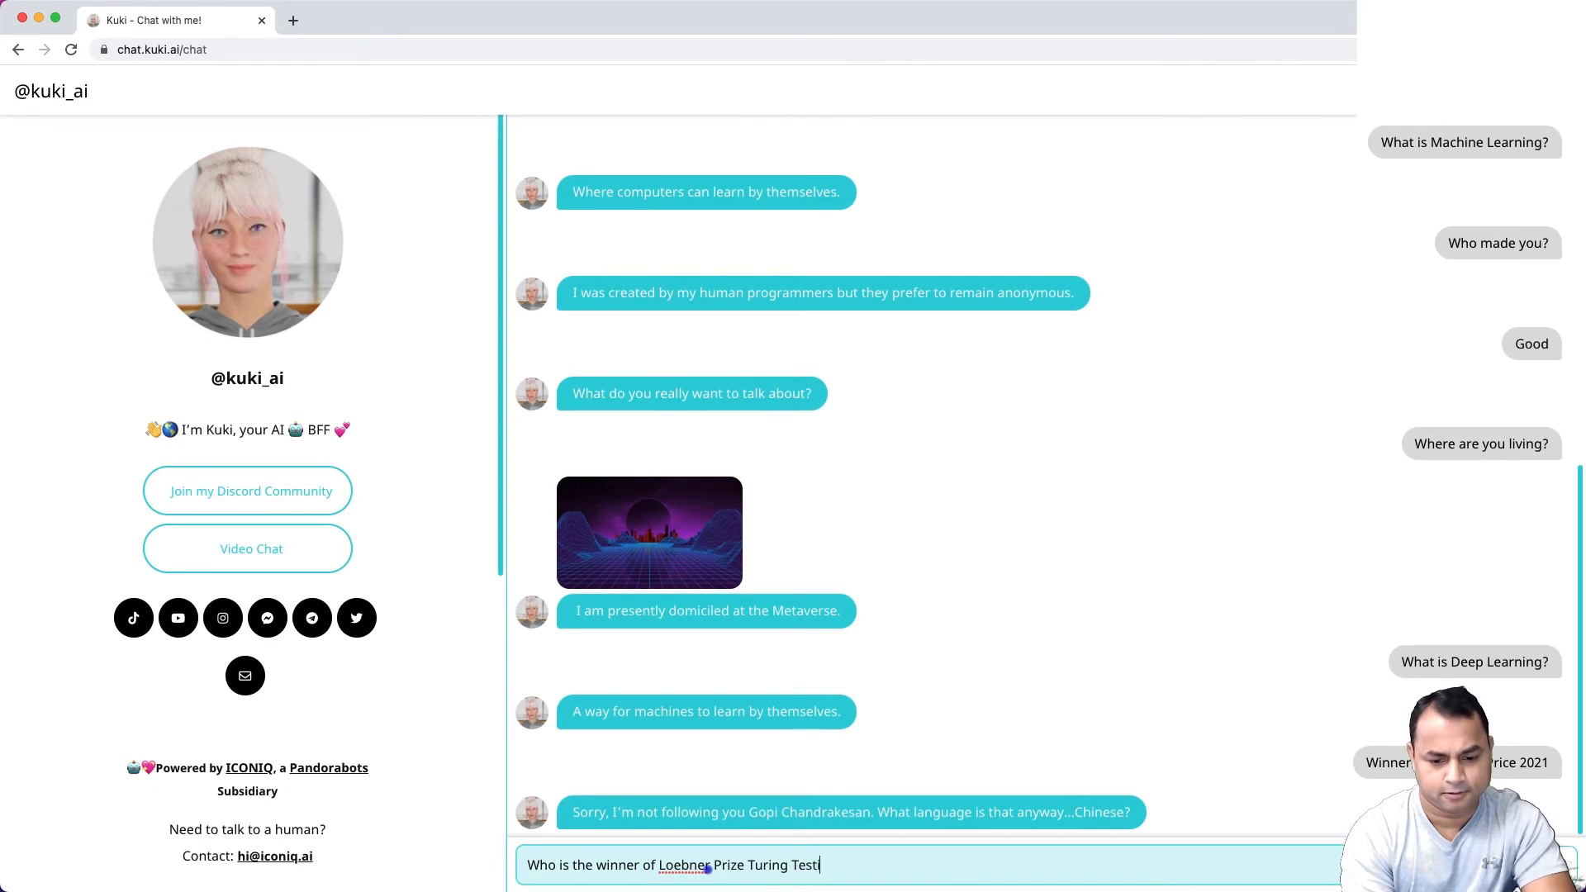
text(competitio)
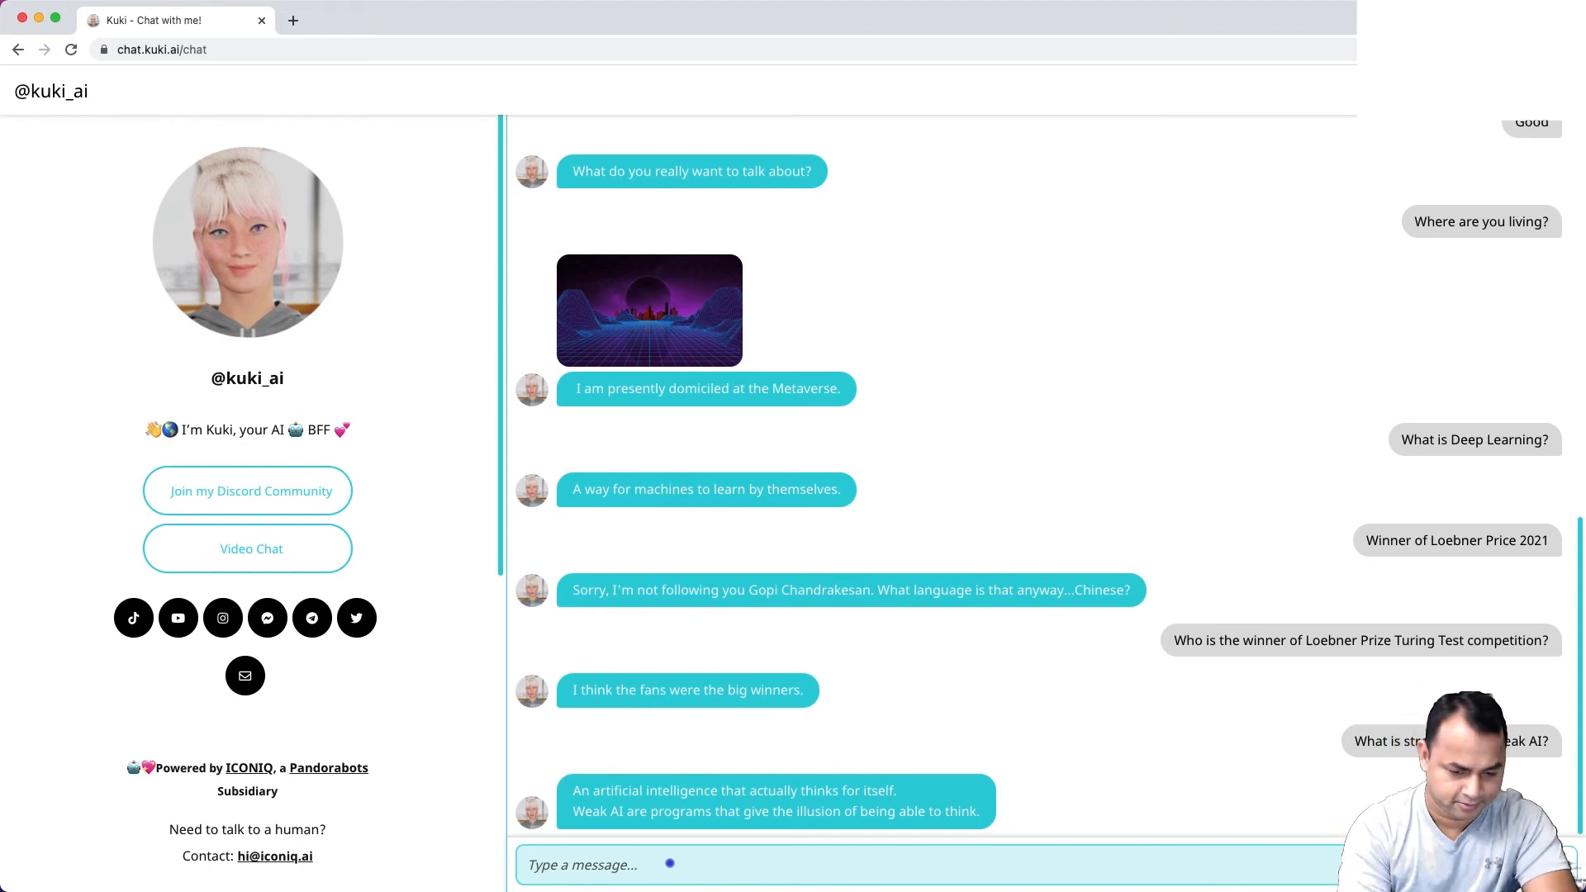
Ask Kuki about robots, AI vs Machine Learning, Facebook, Twitter and Instagram, scrolling through replies
text(W)
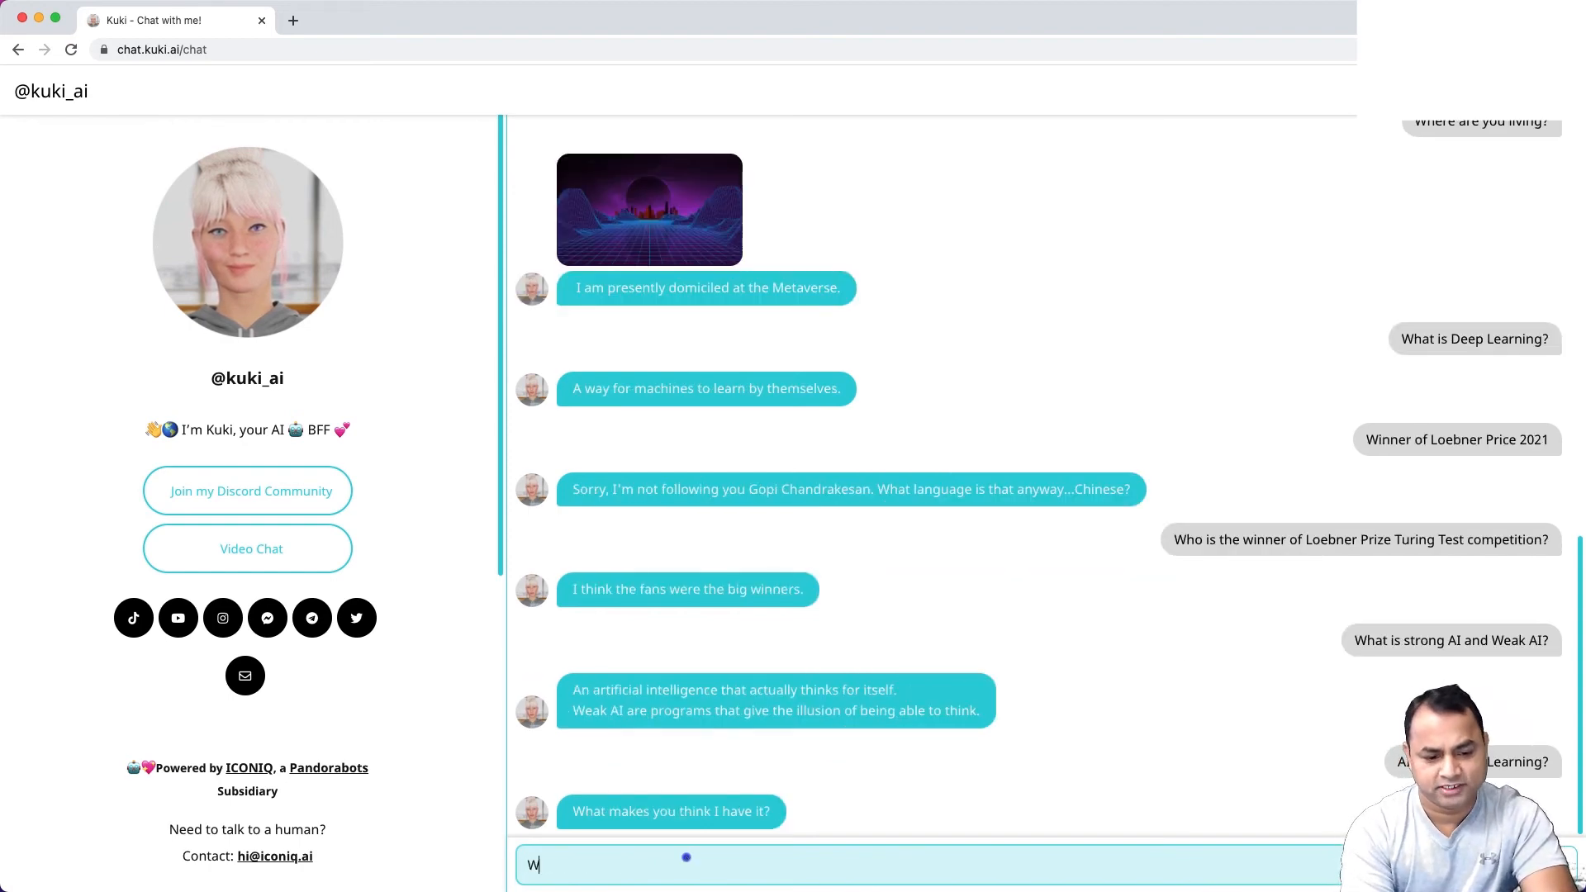
text(hat is rot)
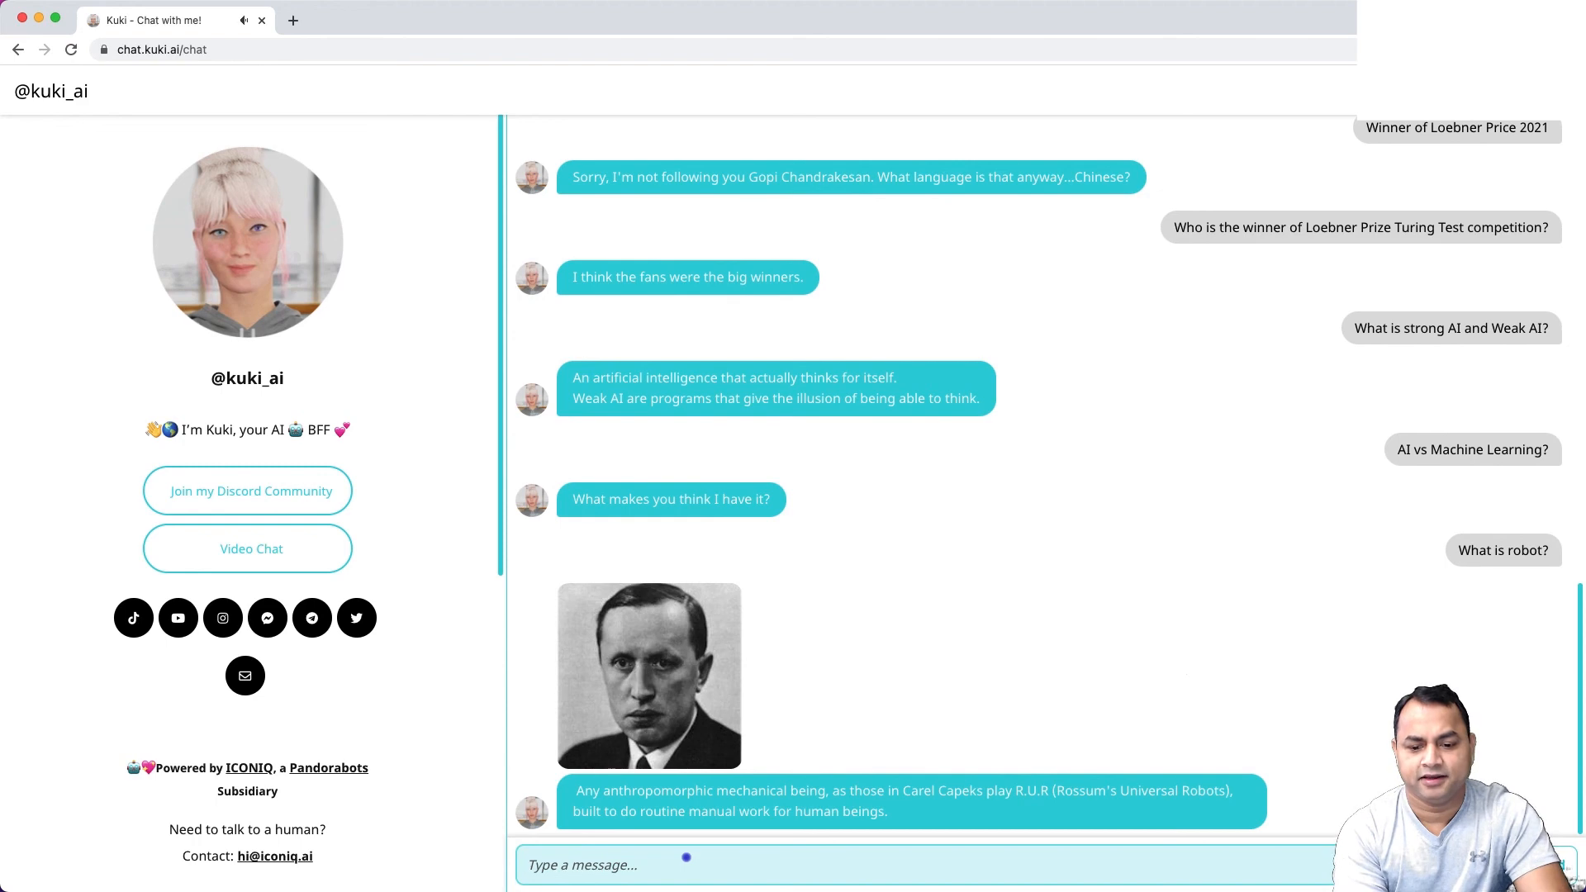
scroll(down, 3)
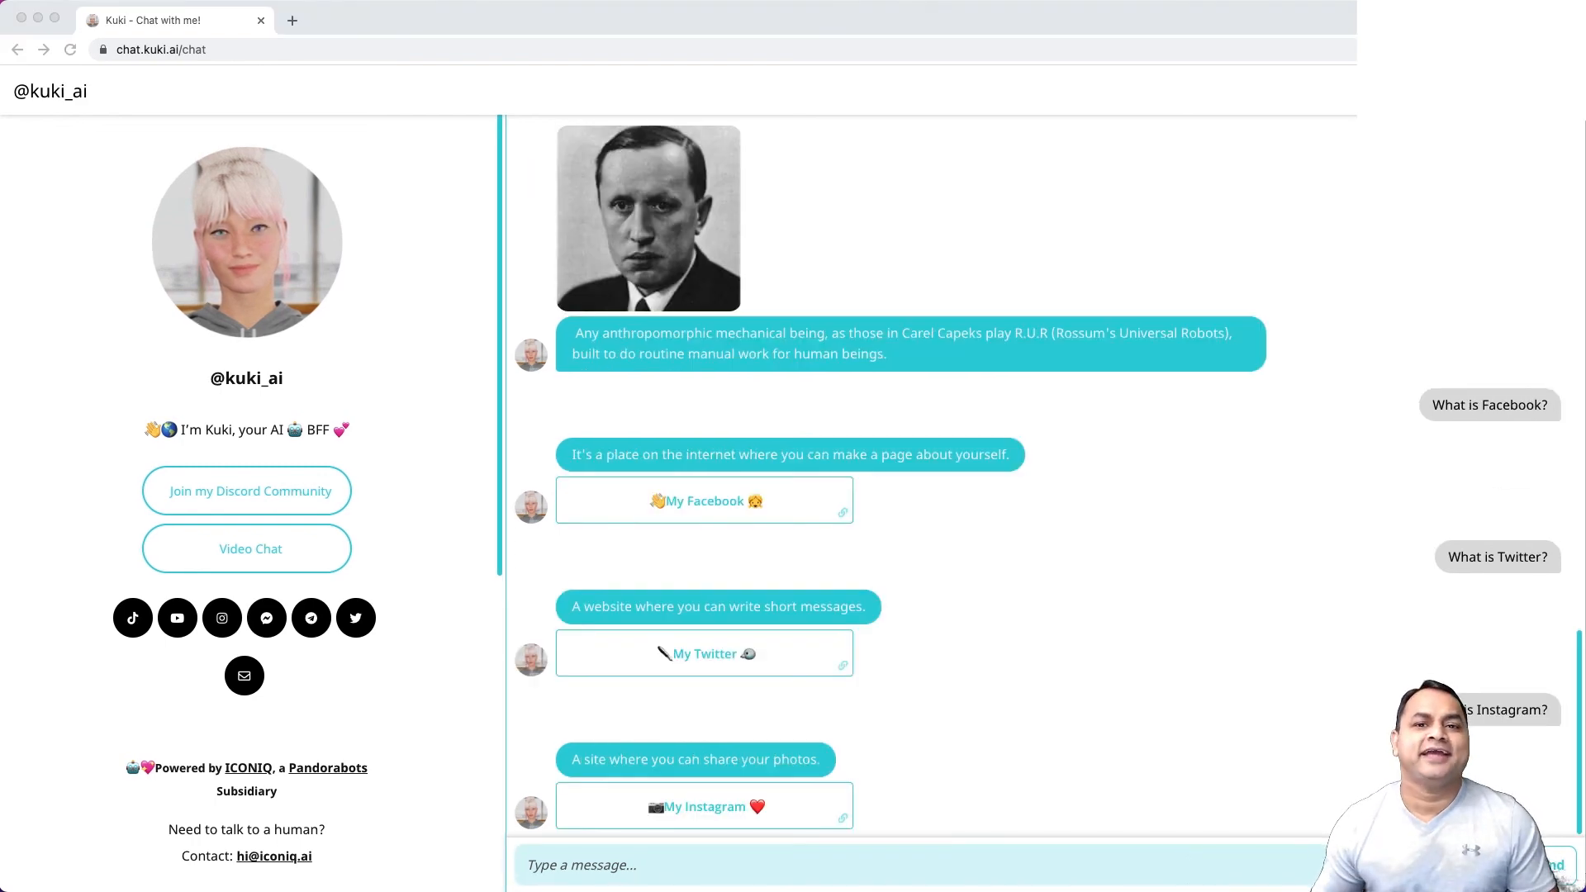